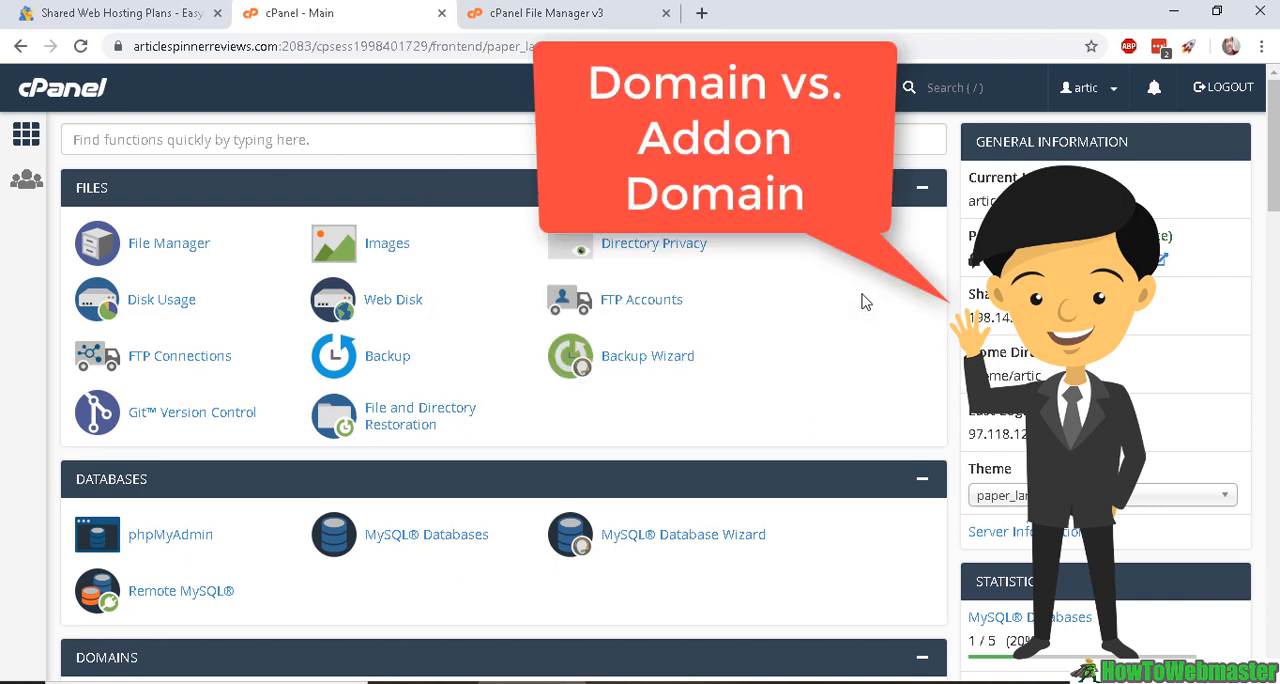
mouse_move(868, 337)
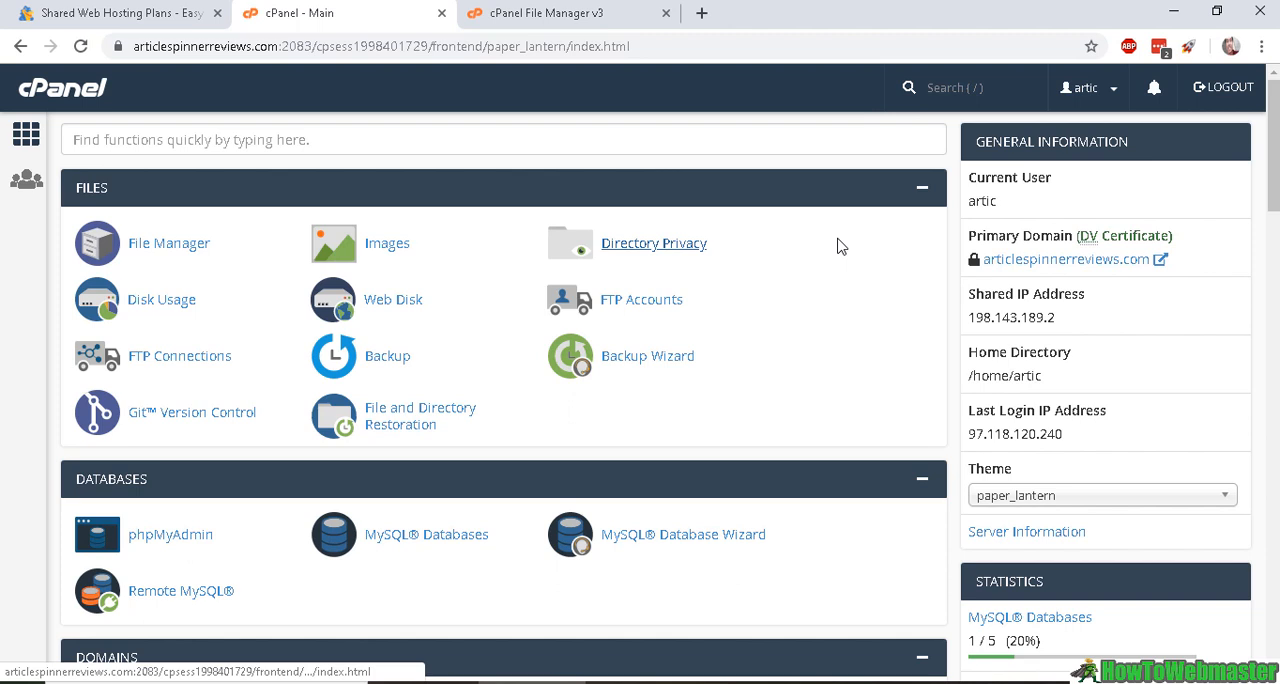
mouse_move(971, 240)
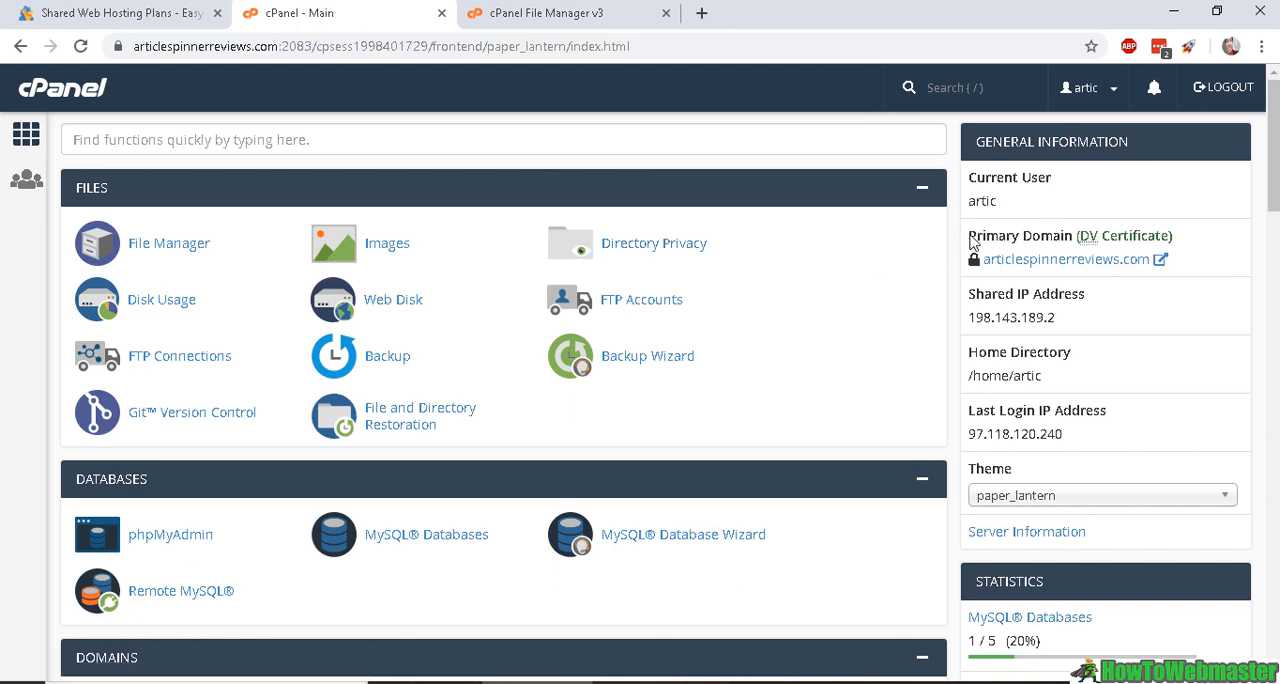
mouse_move(994, 253)
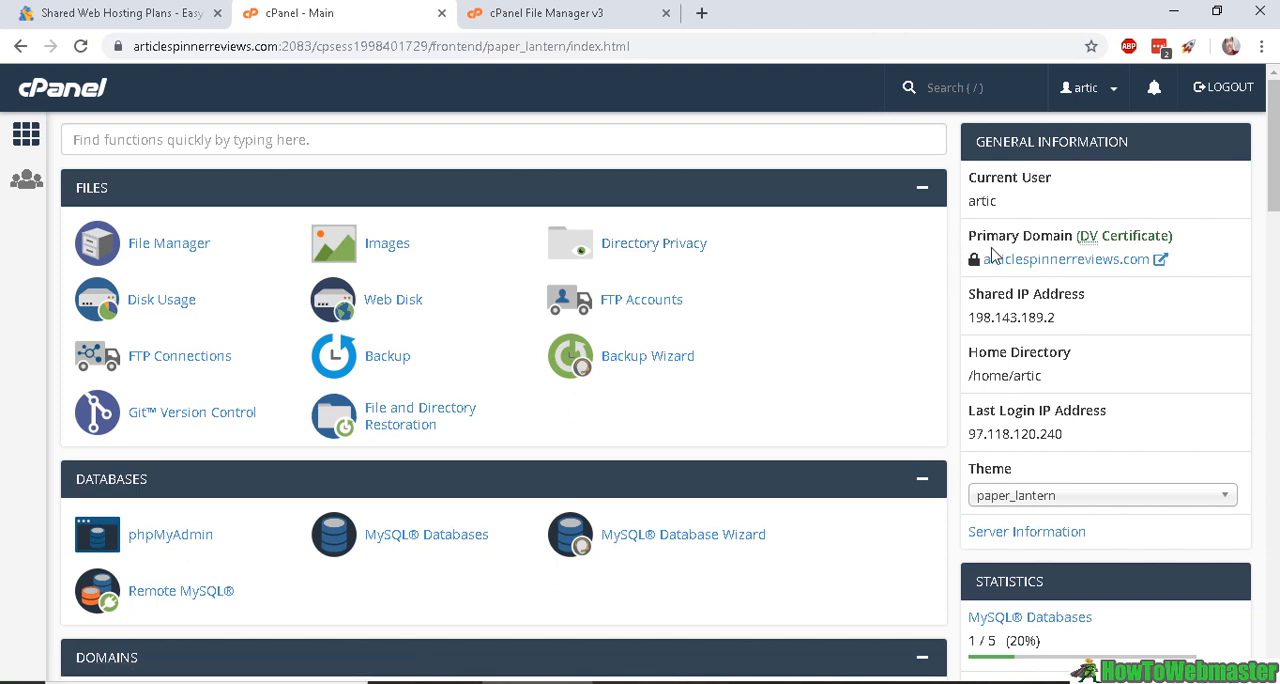
mouse_move(1010, 267)
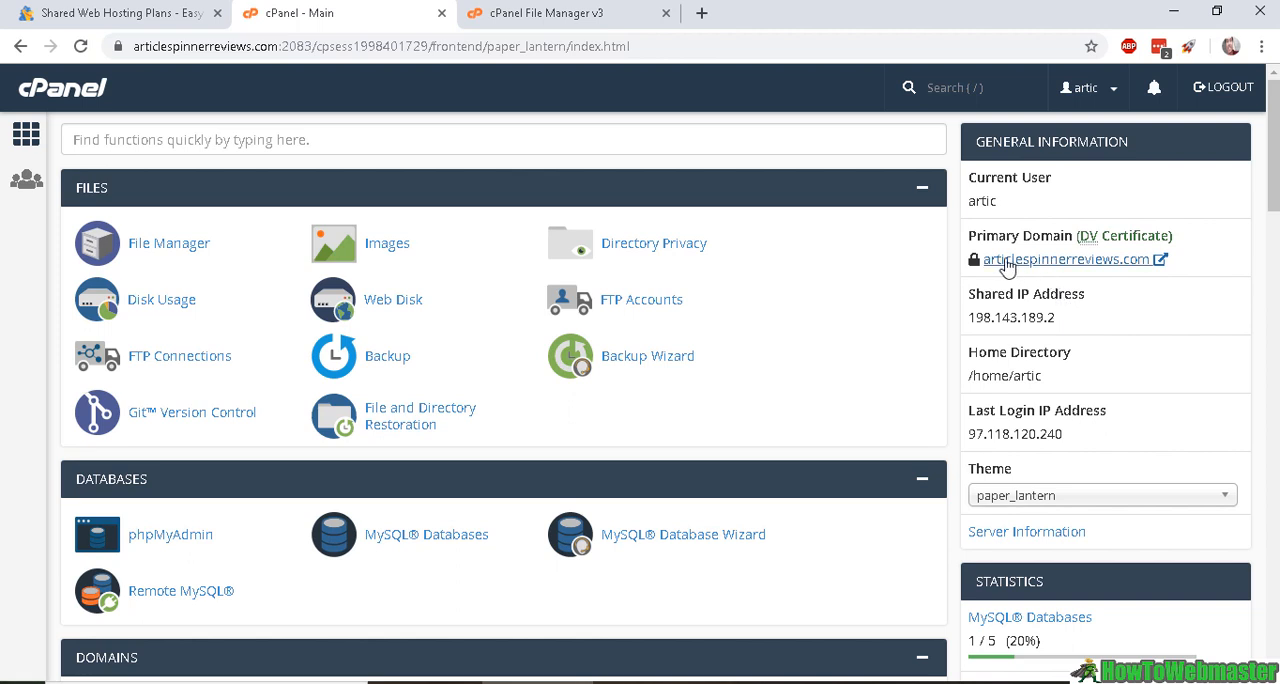
mouse_move(1029, 268)
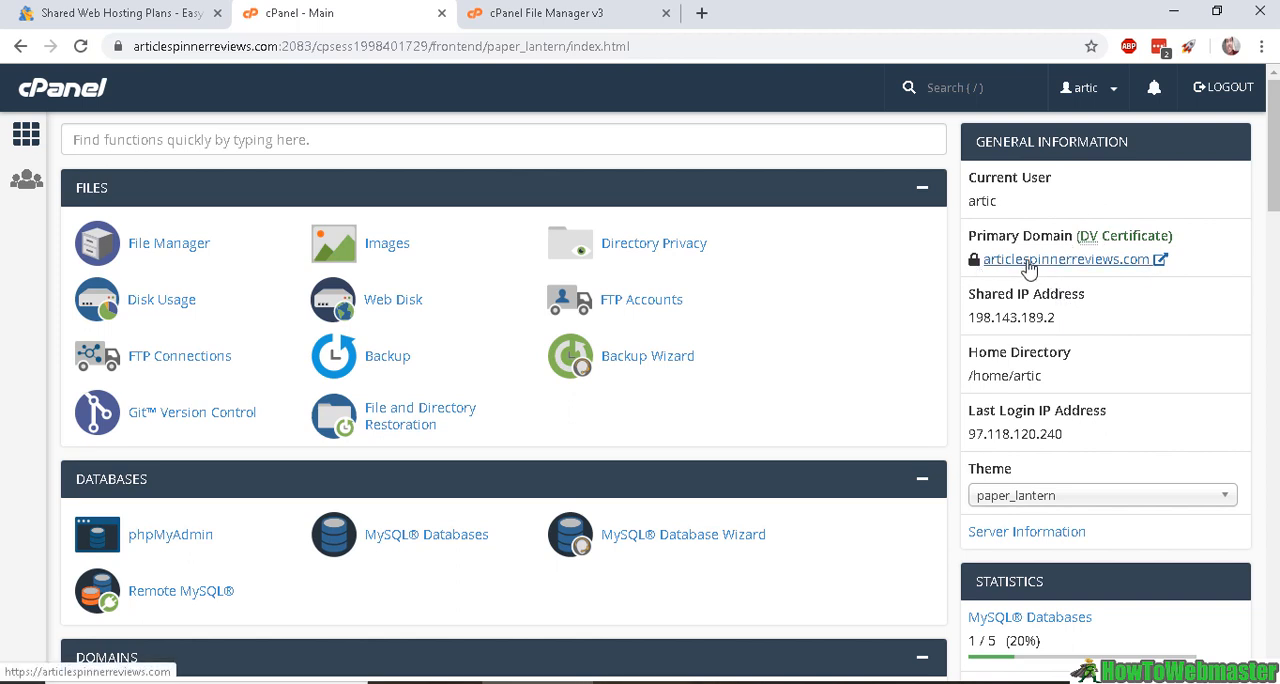
mouse_move(952, 229)
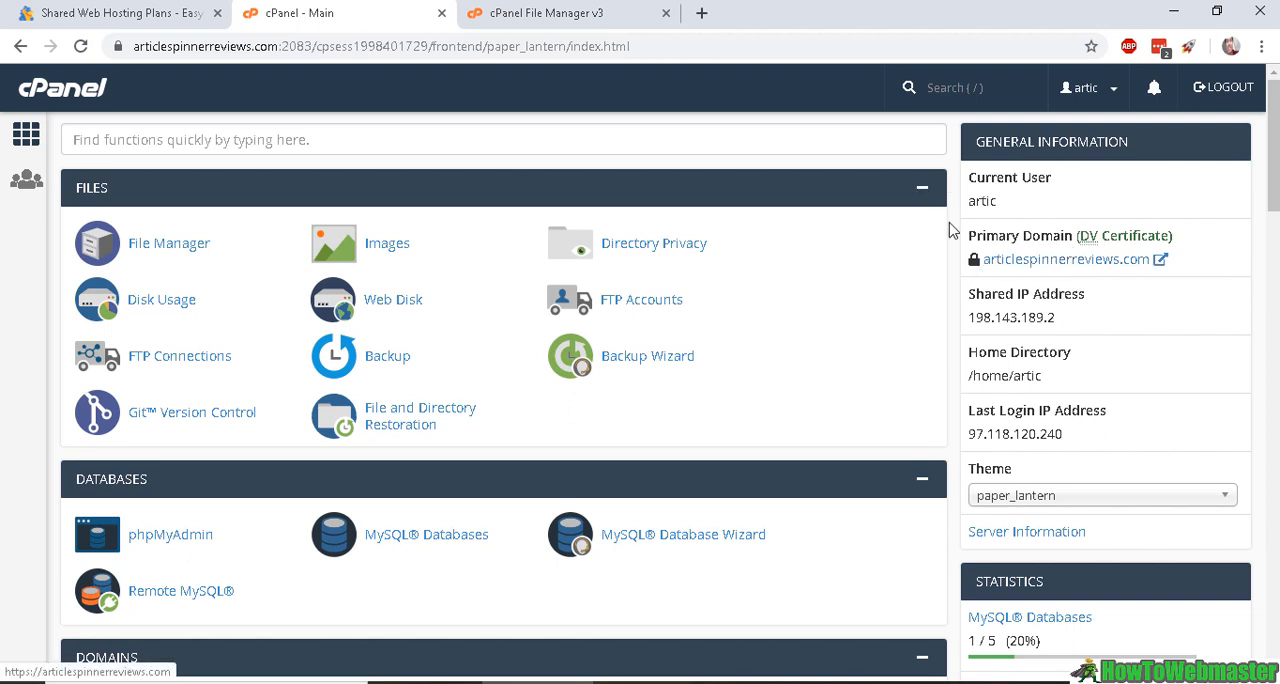
mouse_move(787, 151)
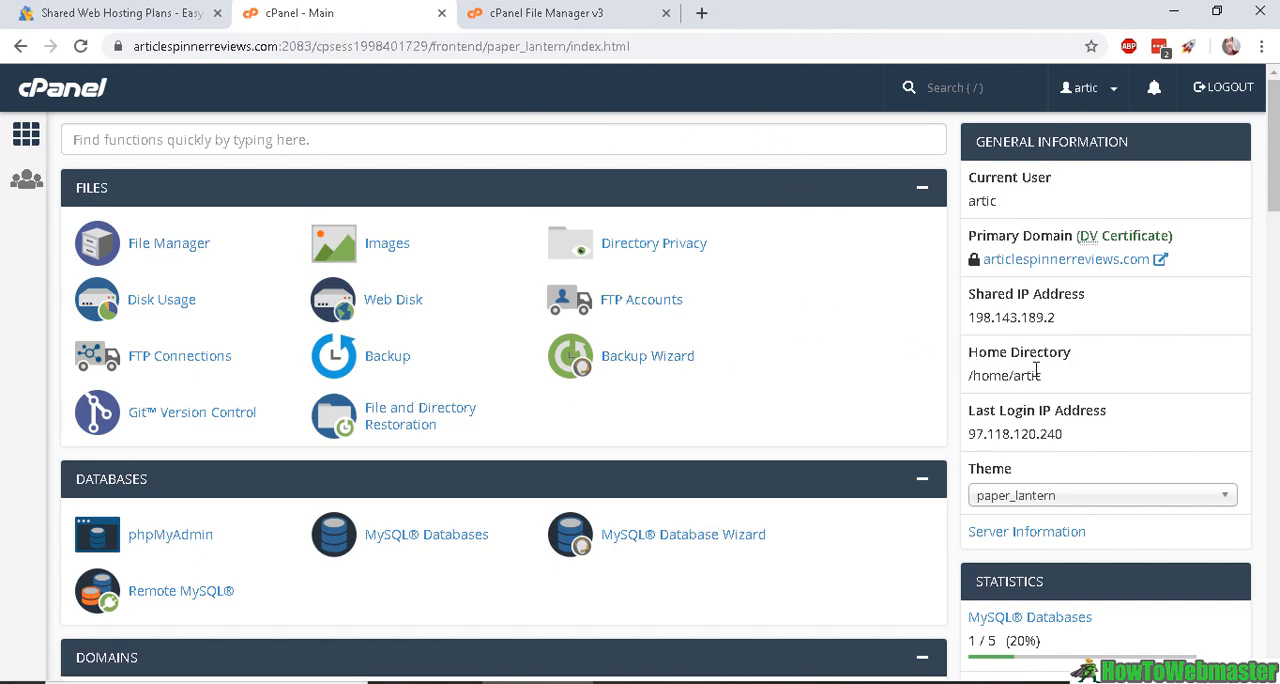
Step: Scroll to the Addon Domains statistic, then switch to the HostGator hosting plans tab
scroll(down, 3)
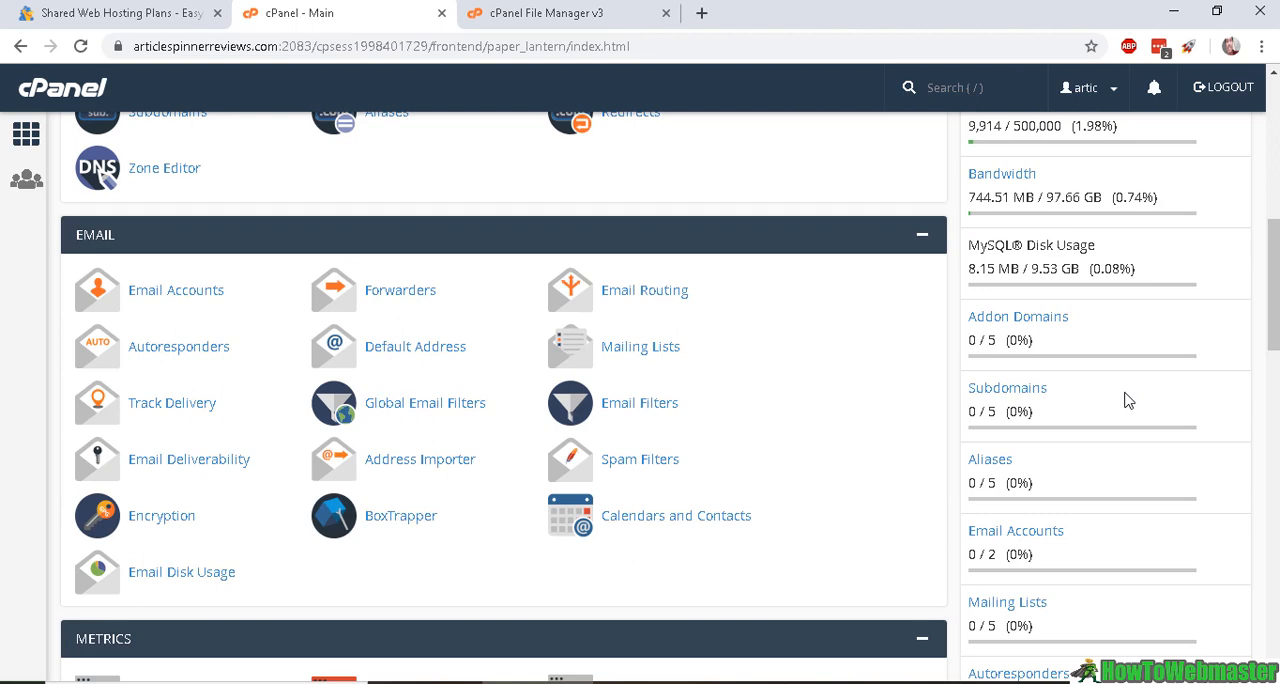
scroll(down, 3)
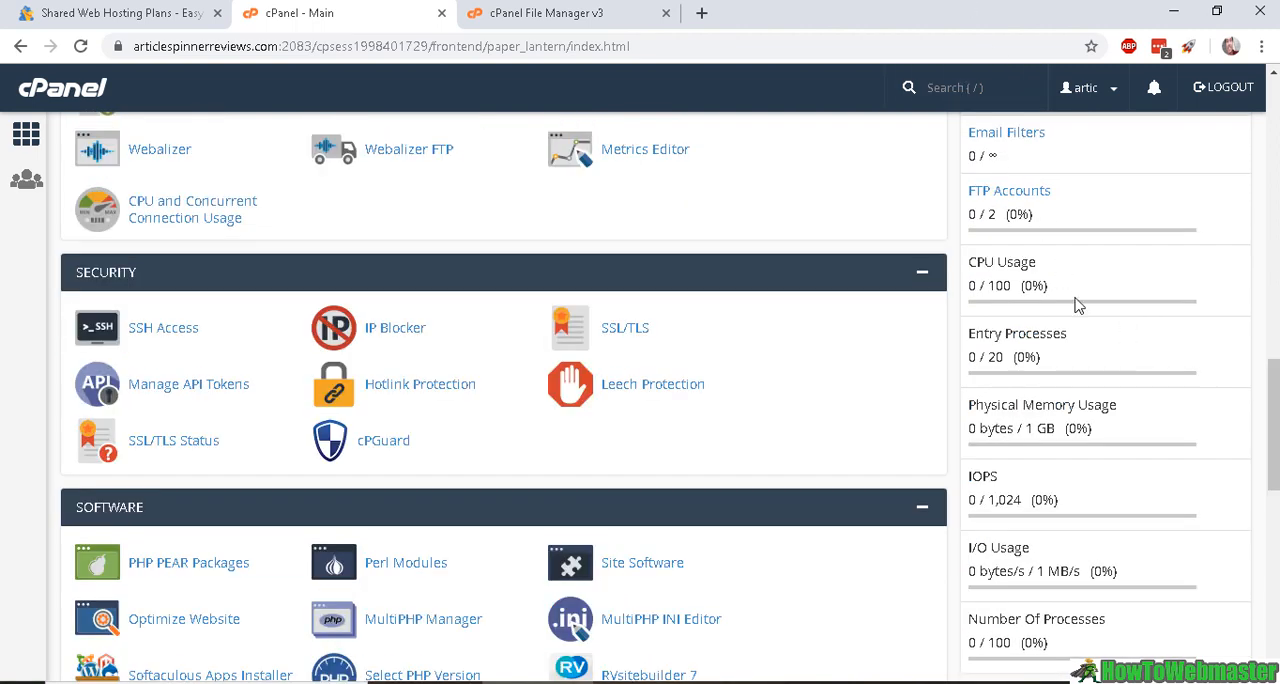
scroll(down, 3)
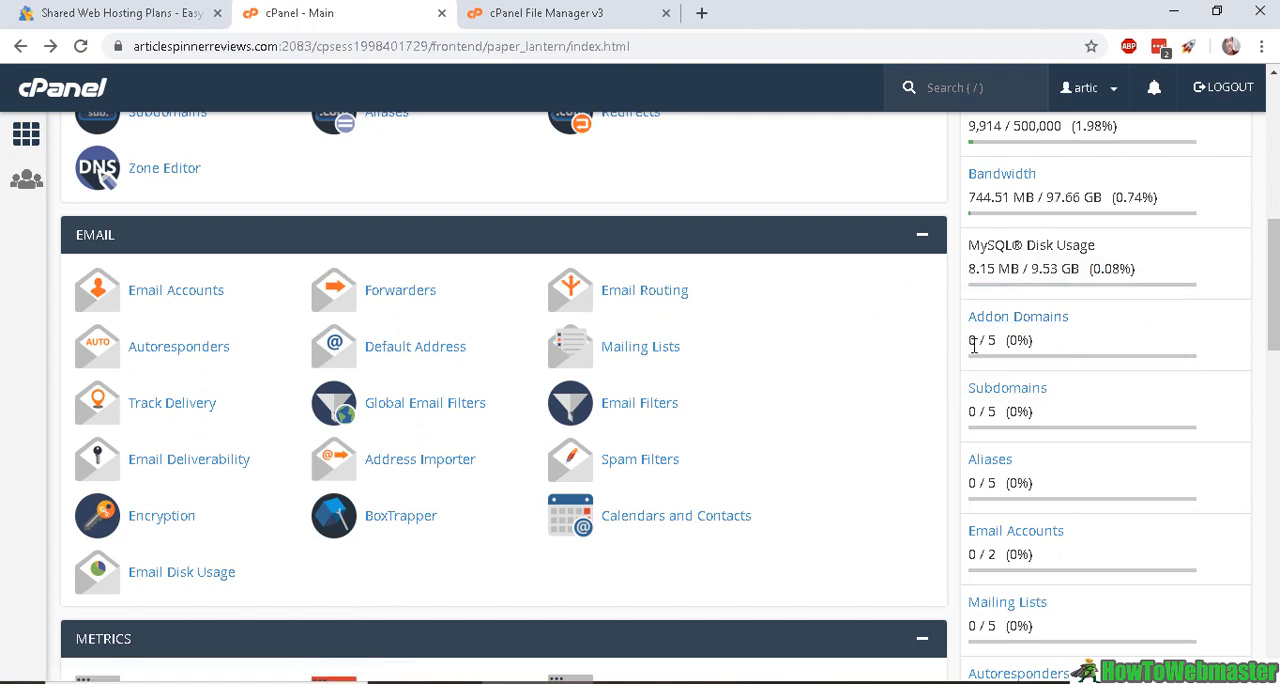
double_click(983, 340)
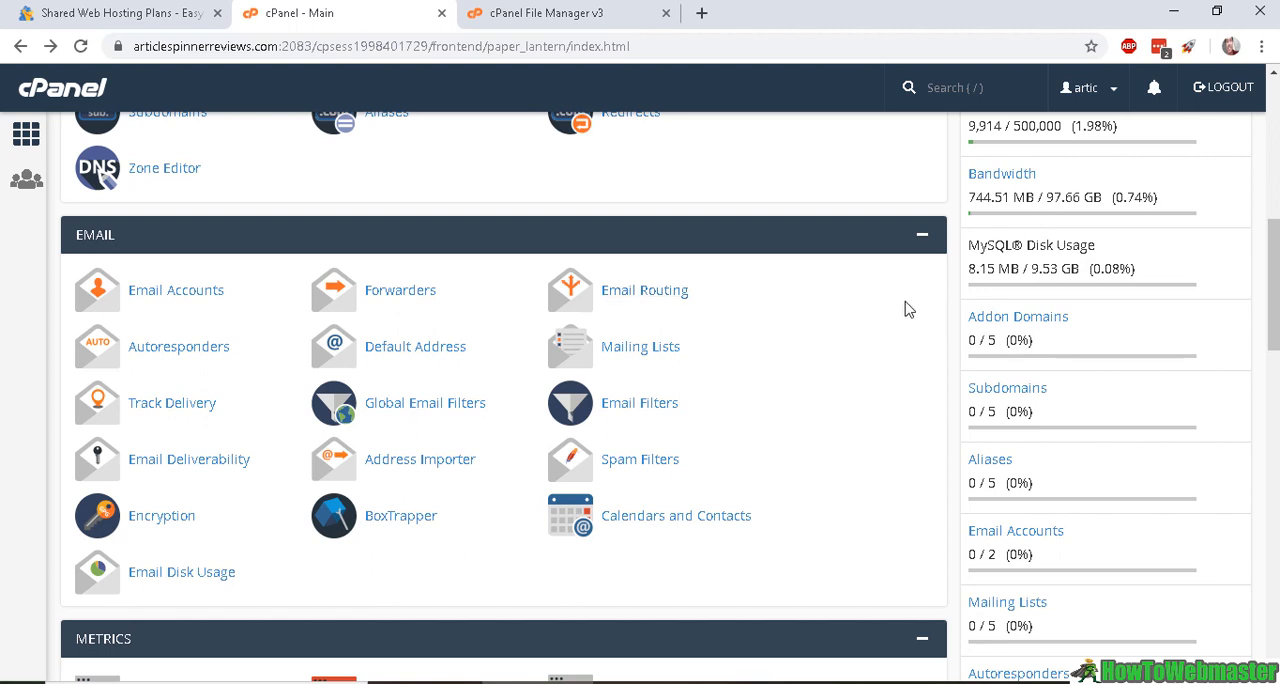
click(100, 14)
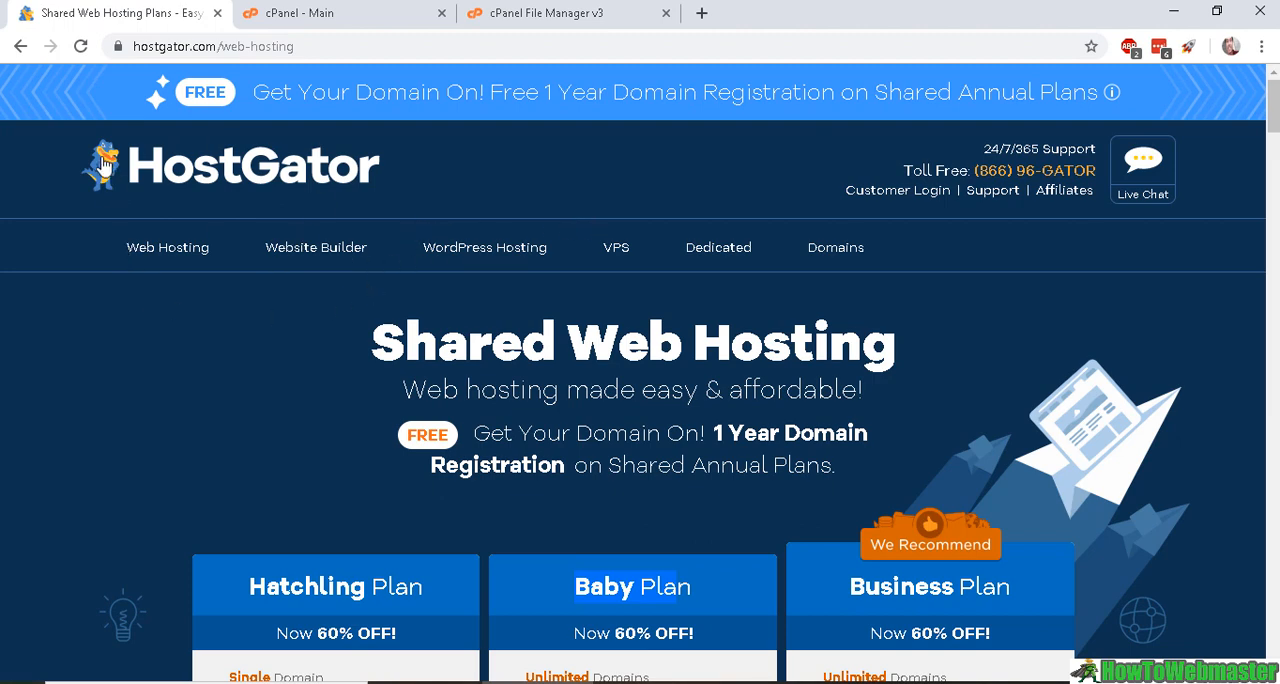
Step: Scroll through the Hatchling, Baby and Business plans and highlight the Hatchling plan's domain limit
scroll(down, 3)
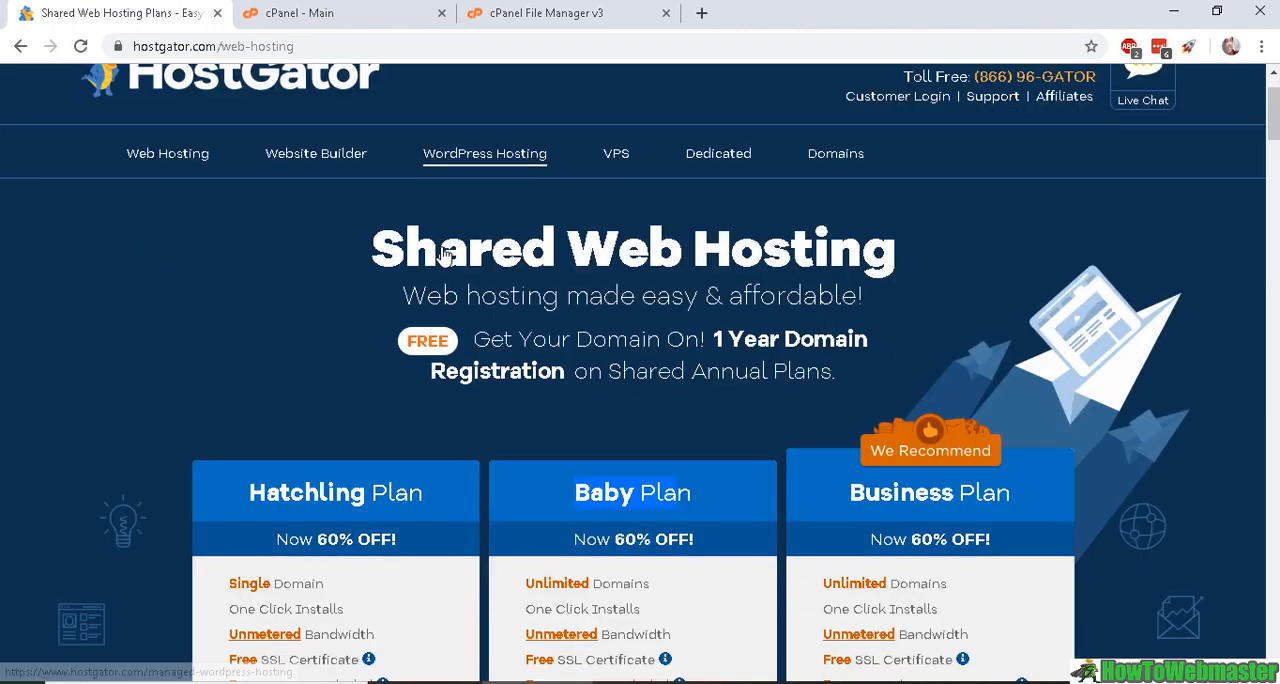
scroll(down, 3)
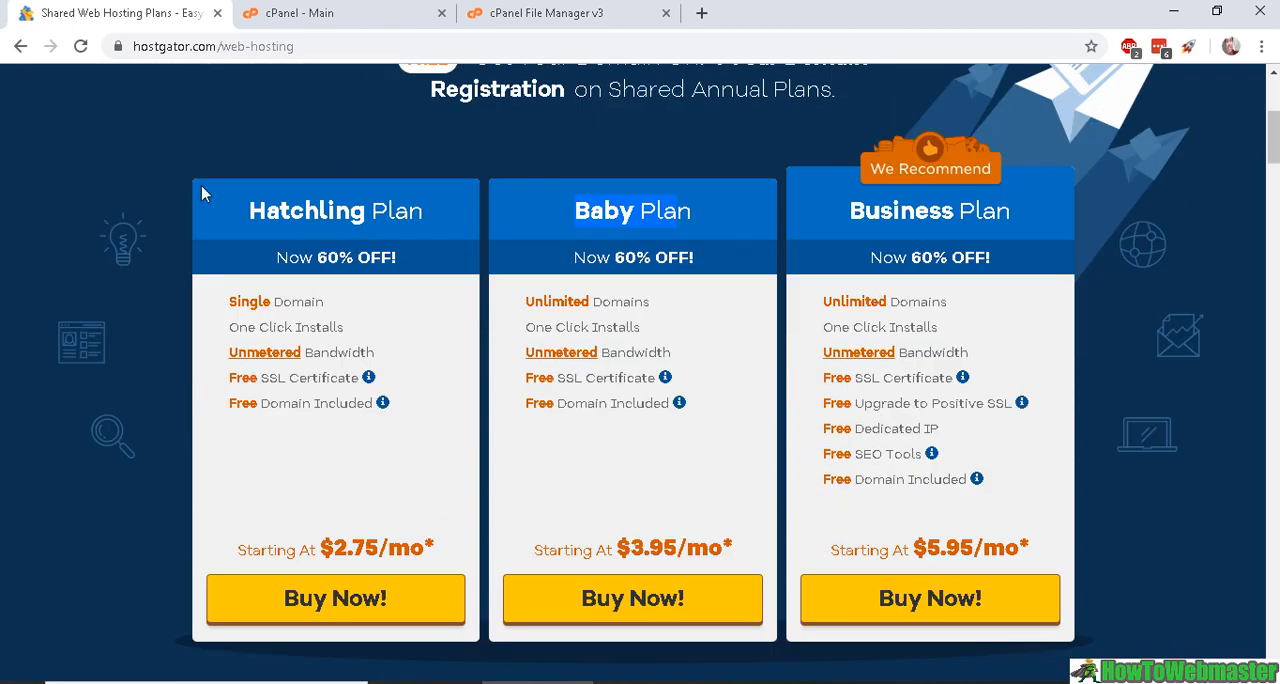
drag(203, 194, 735, 548)
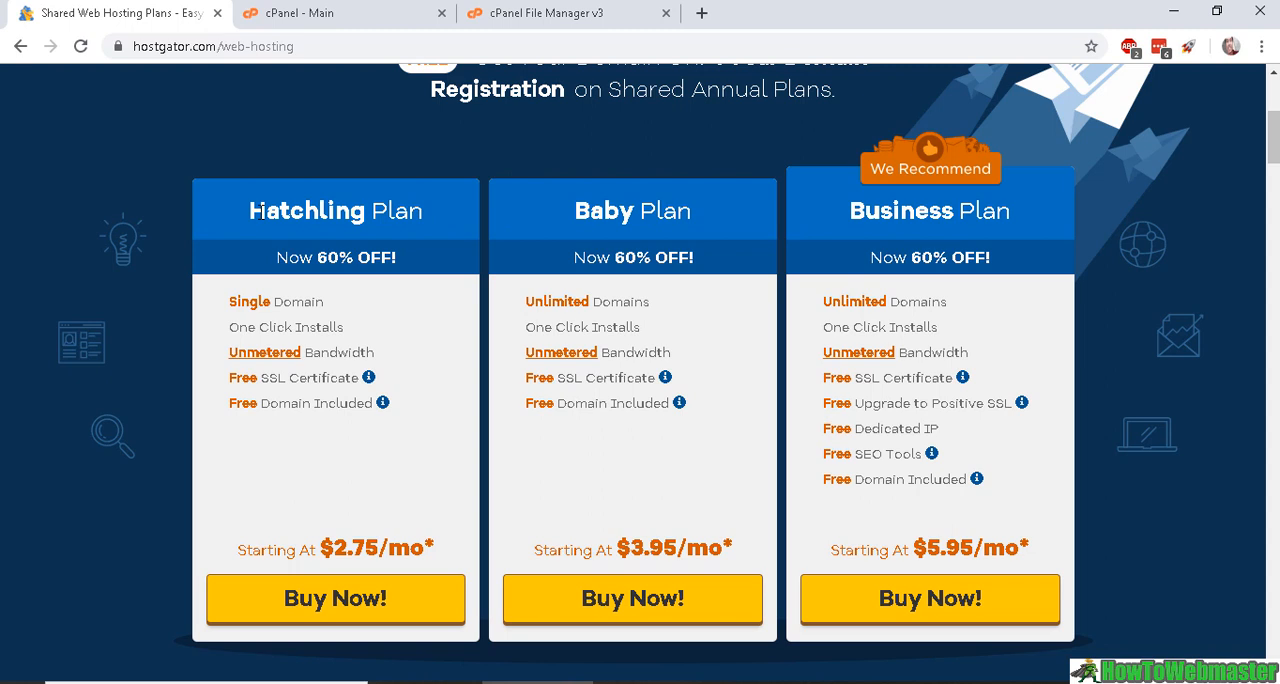
mouse_move(212, 315)
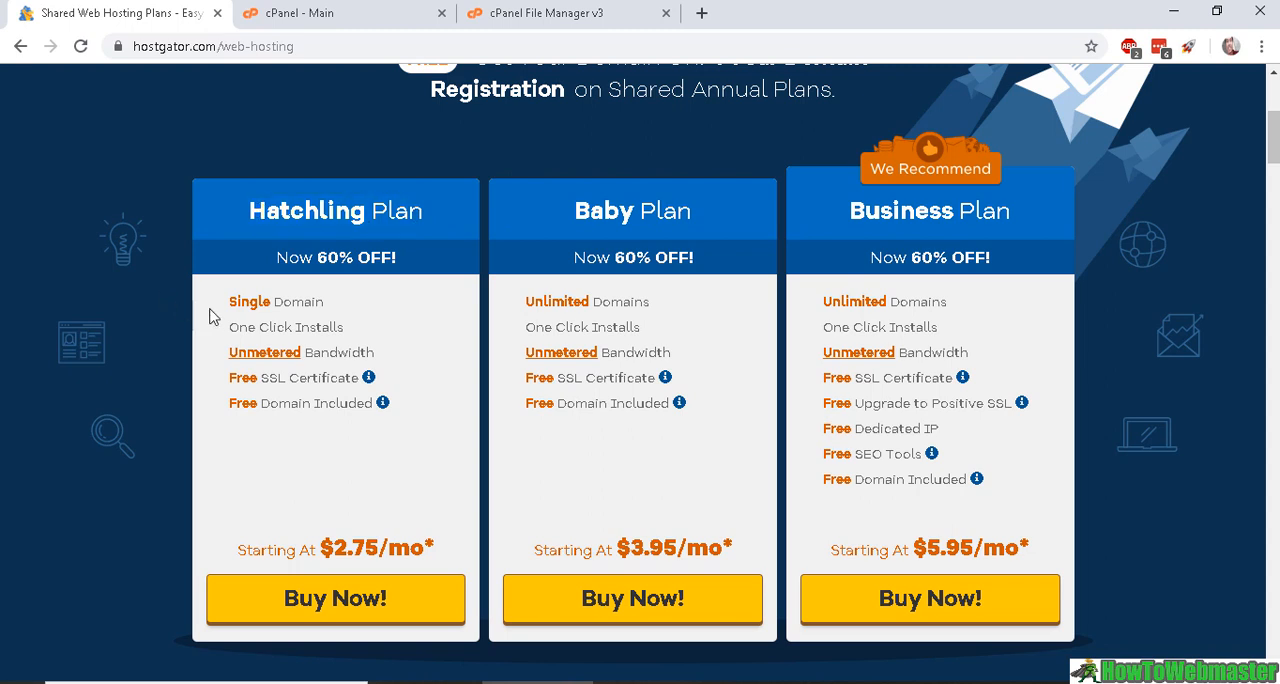
double_click(275, 301)
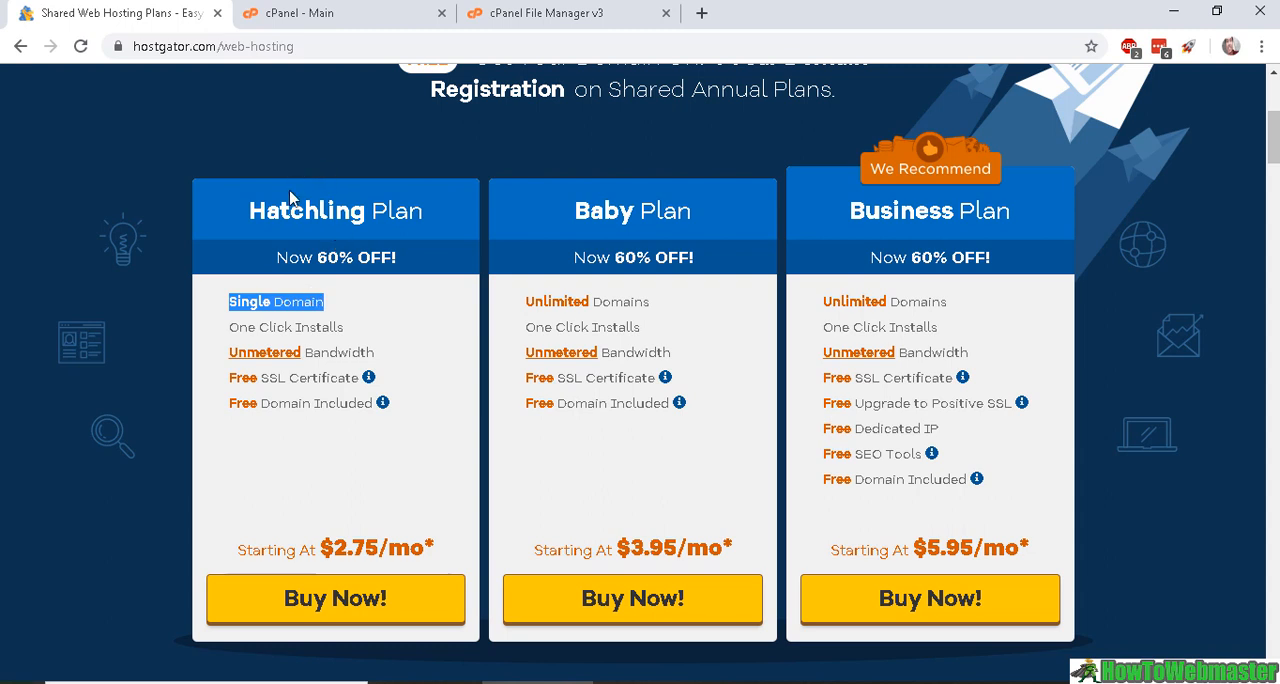
mouse_move(550, 243)
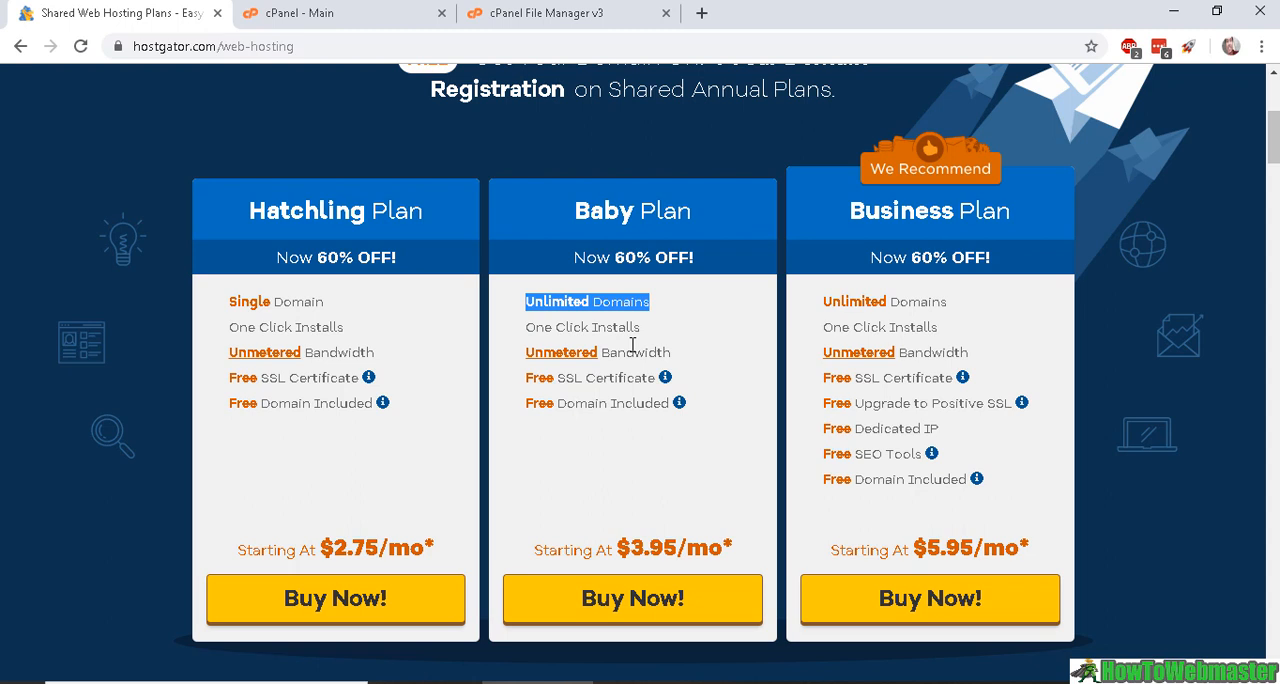
mouse_move(565, 247)
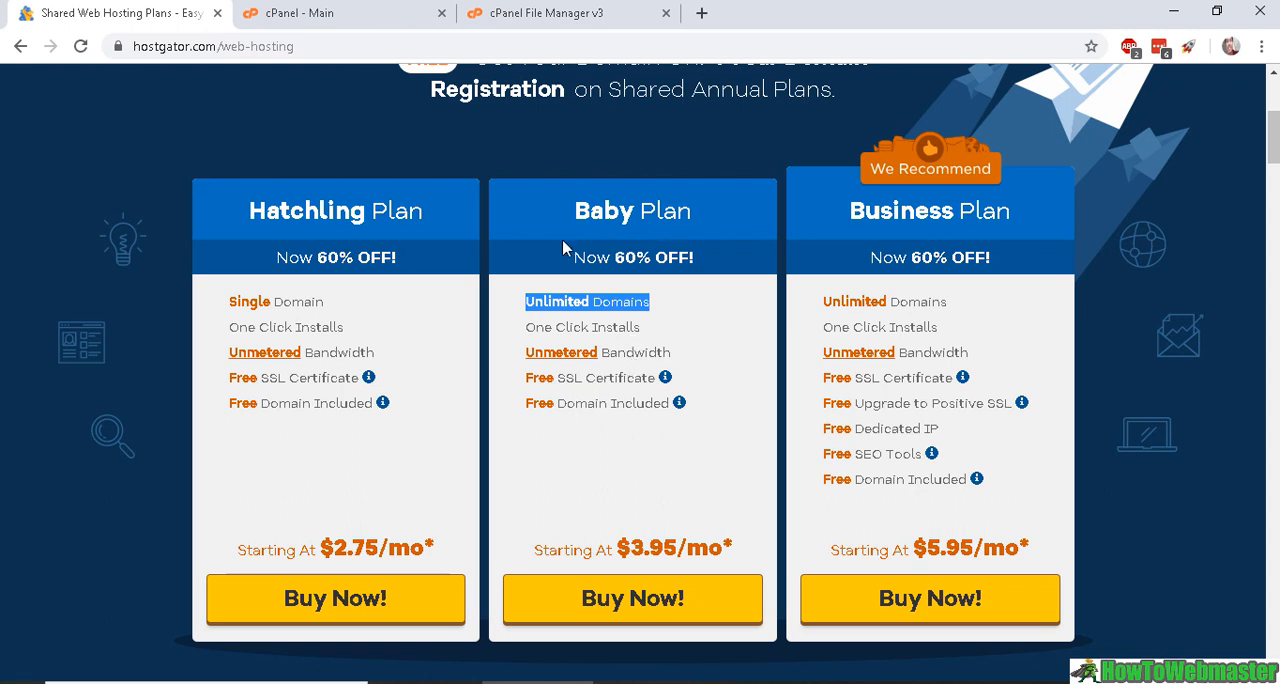
mouse_move(652, 376)
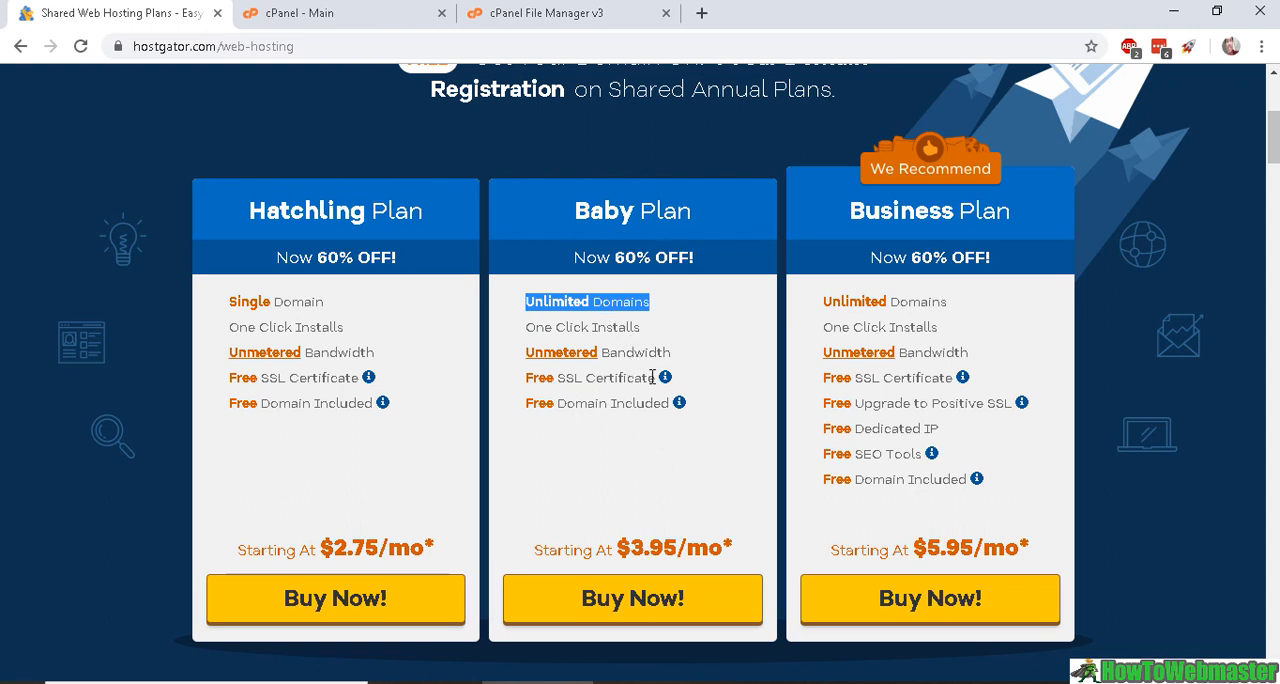
mouse_move(330, 11)
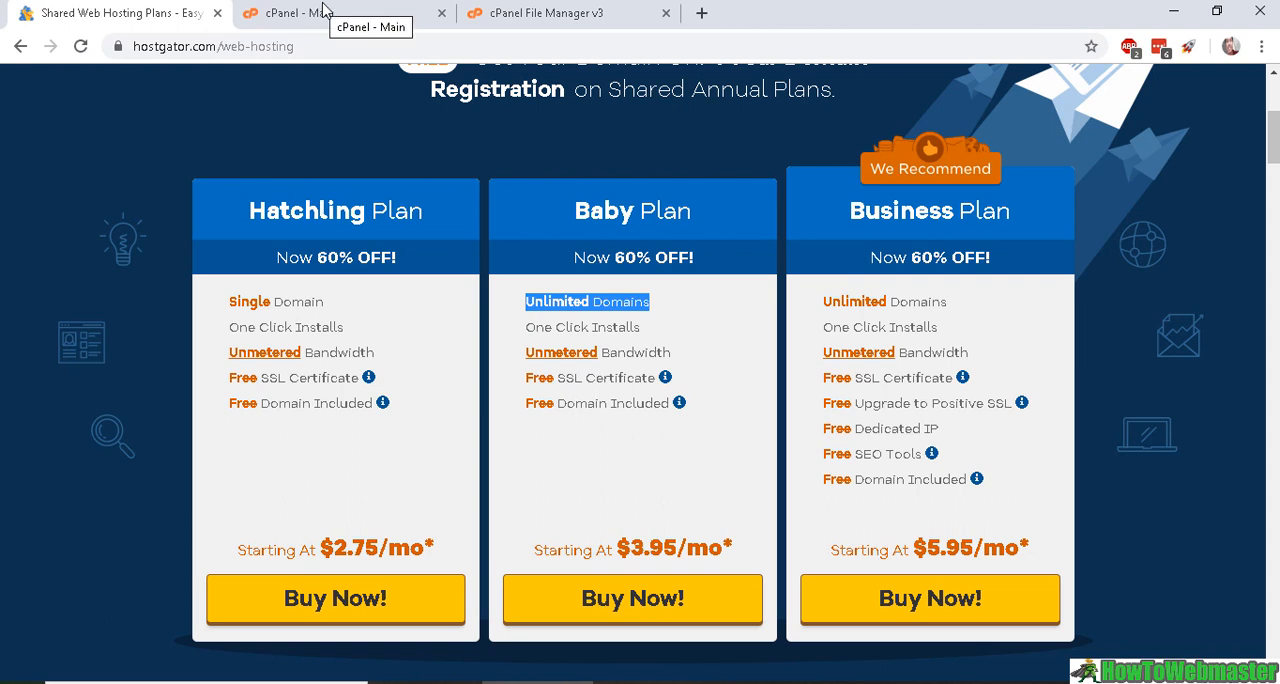
mouse_move(733, 348)
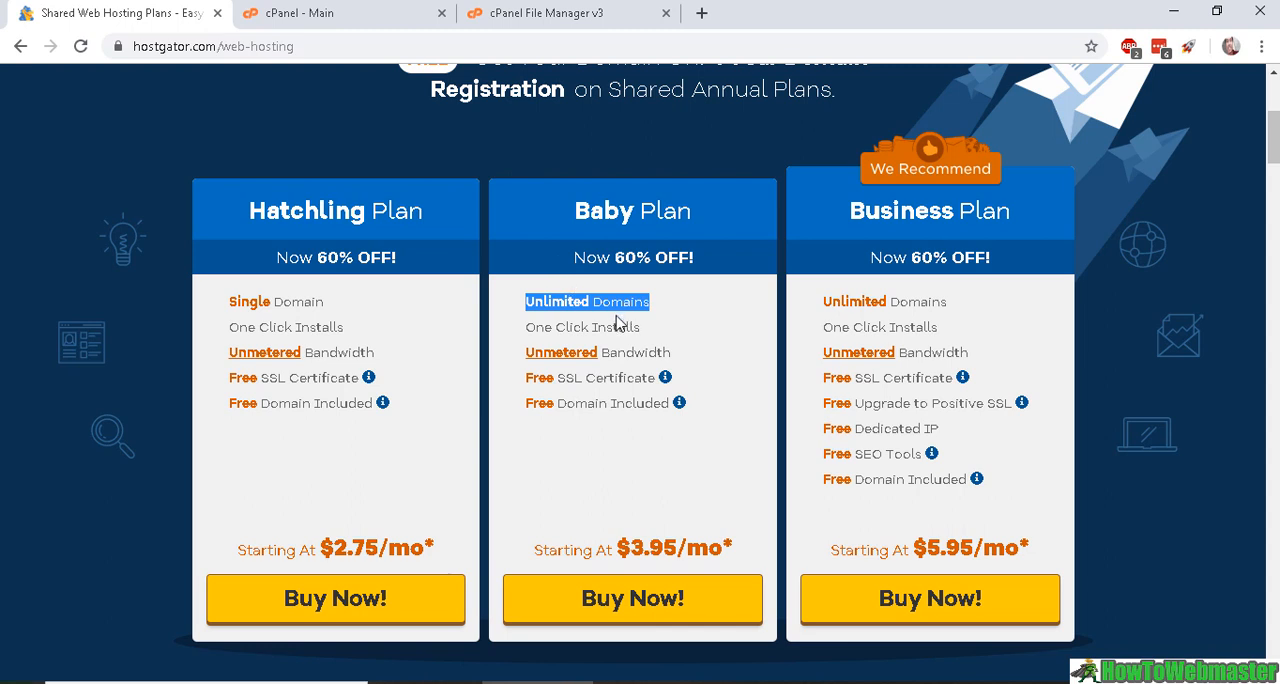
mouse_move(338, 301)
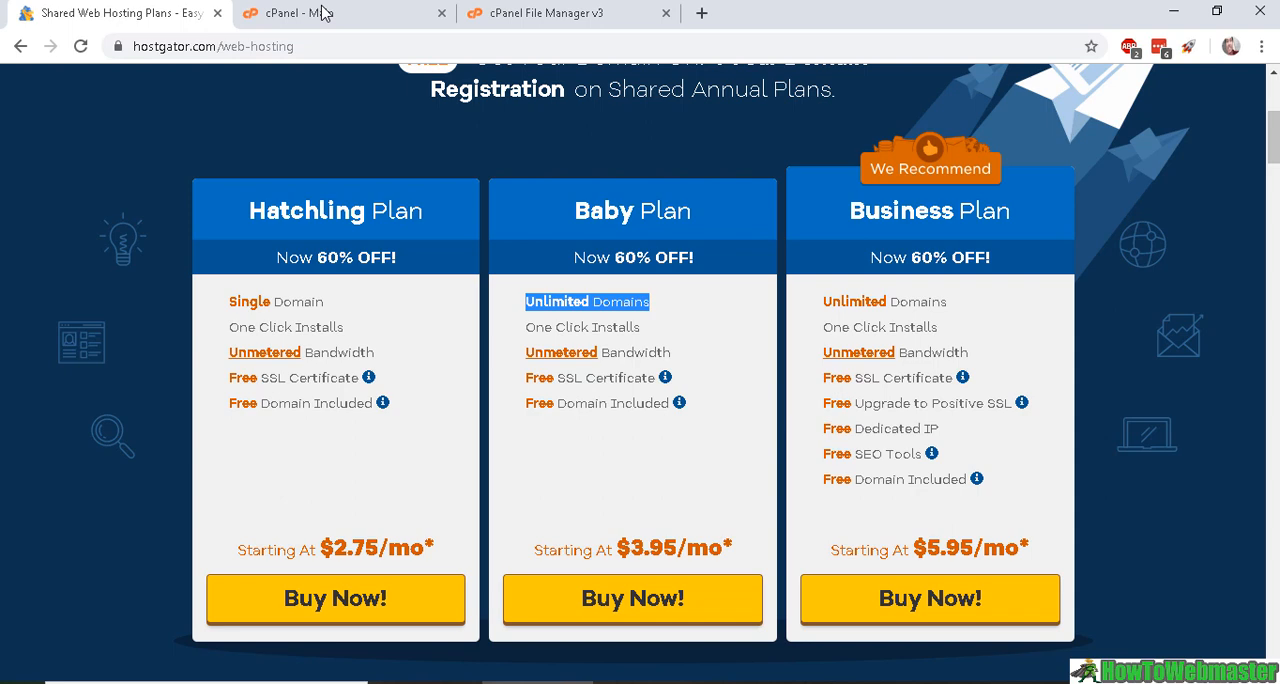
Step: Return to the cPanel dashboard and scroll to the Domains tools and 0 / 5 addon domains
click(320, 13)
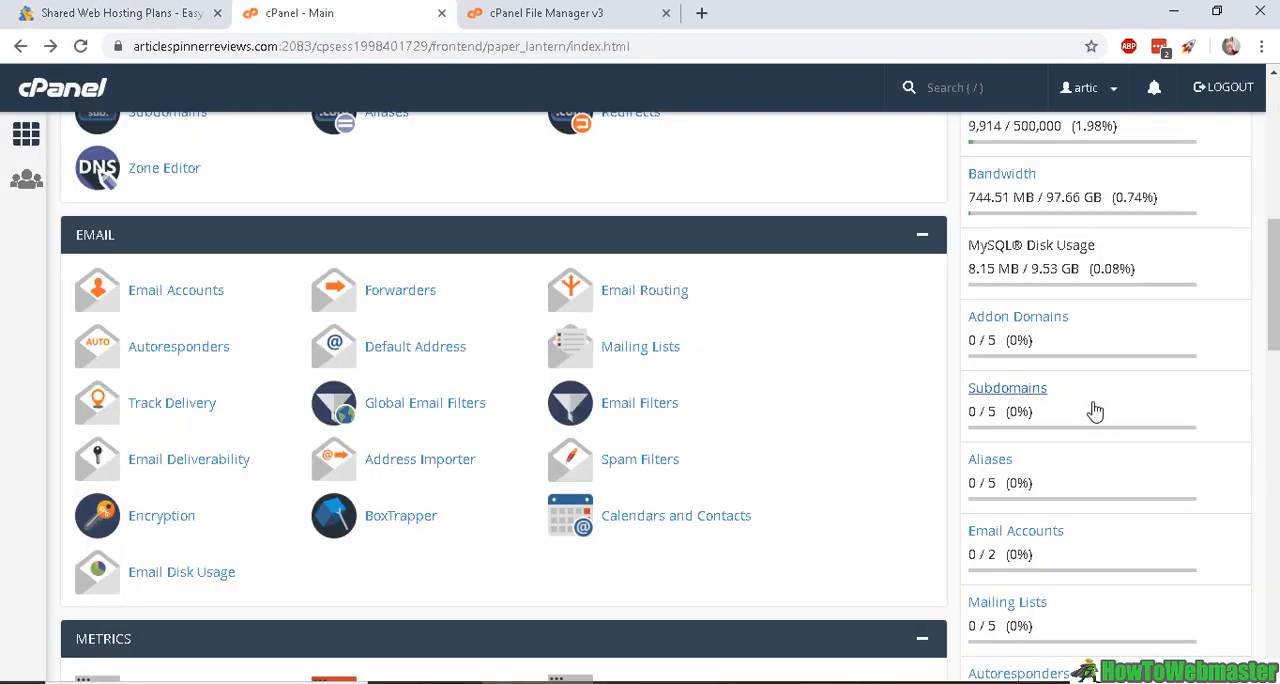
scroll(up, 3)
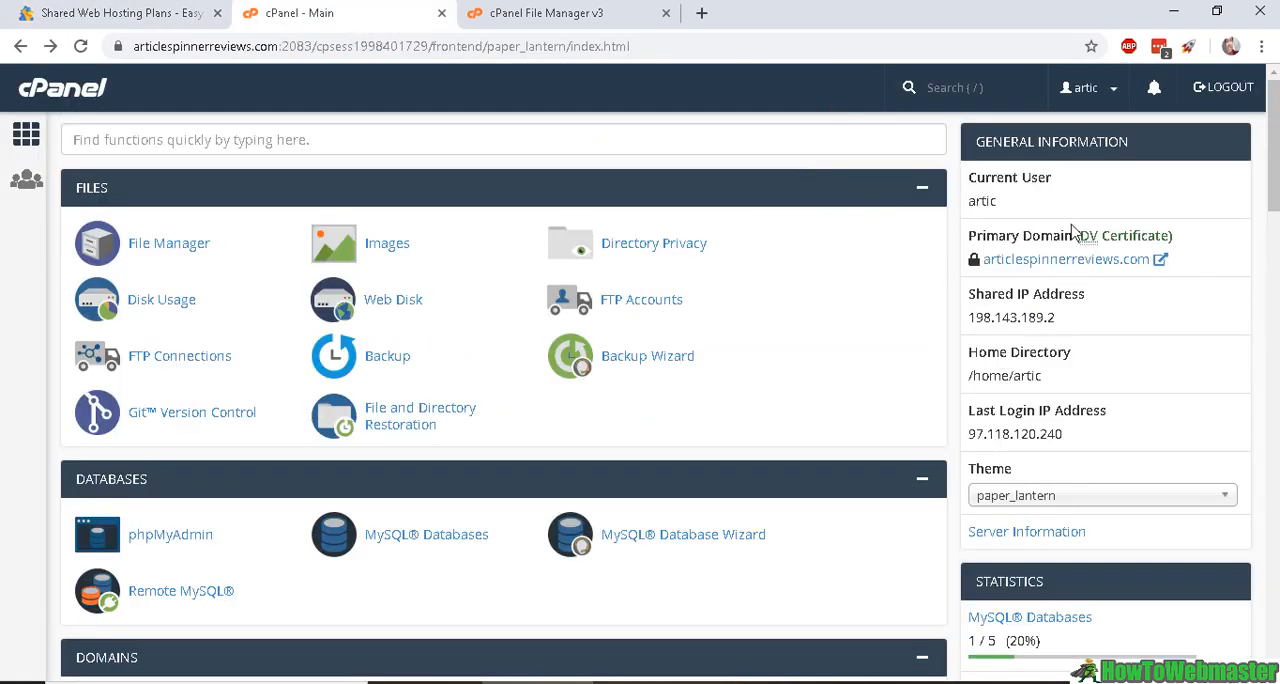
scroll(down, 3)
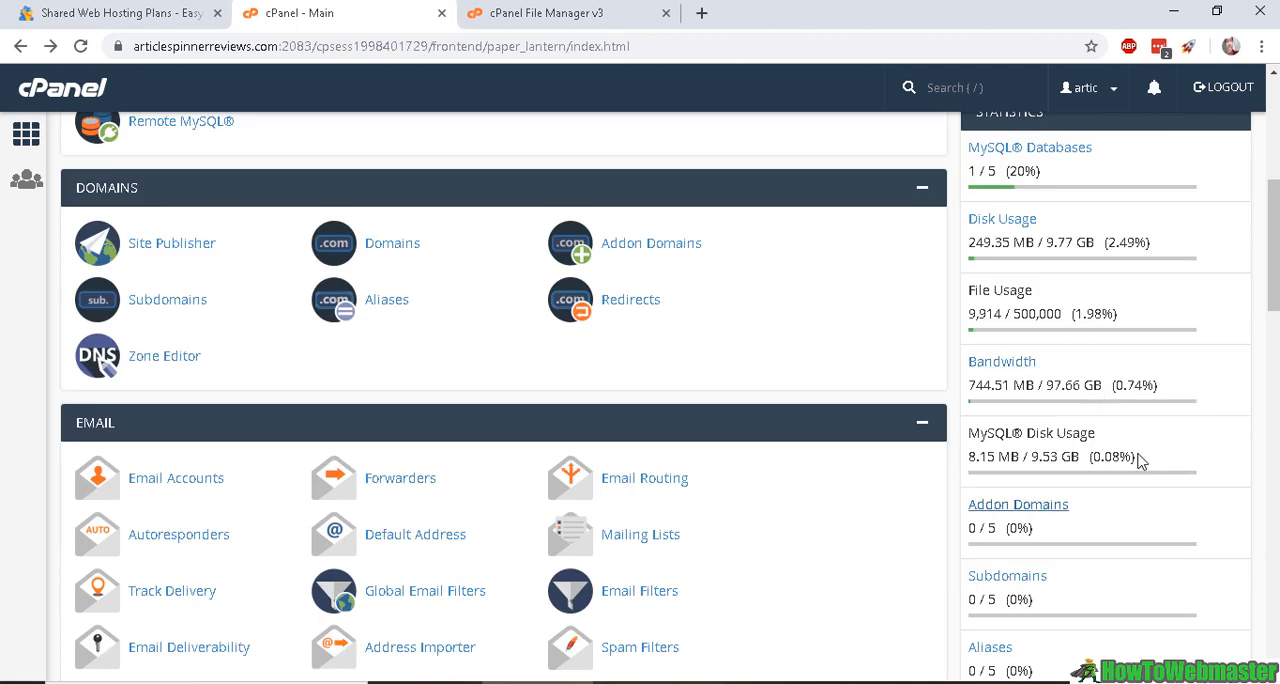
scroll(down, 3)
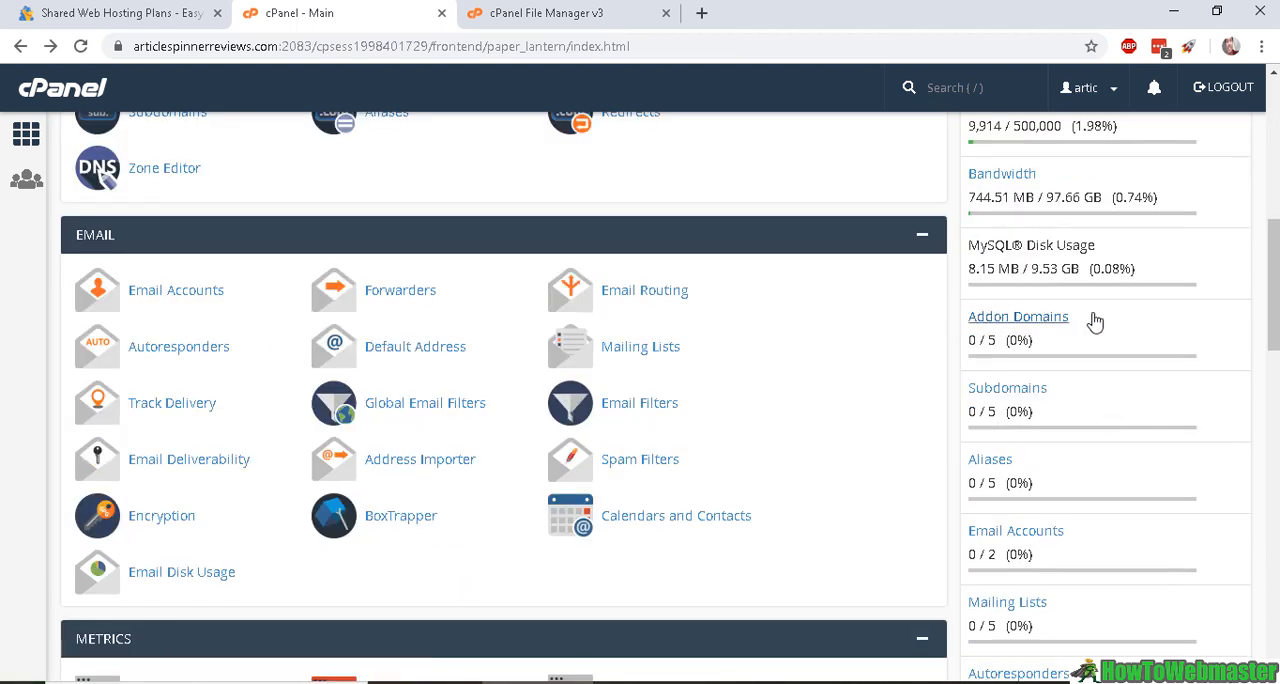
mouse_move(1005, 333)
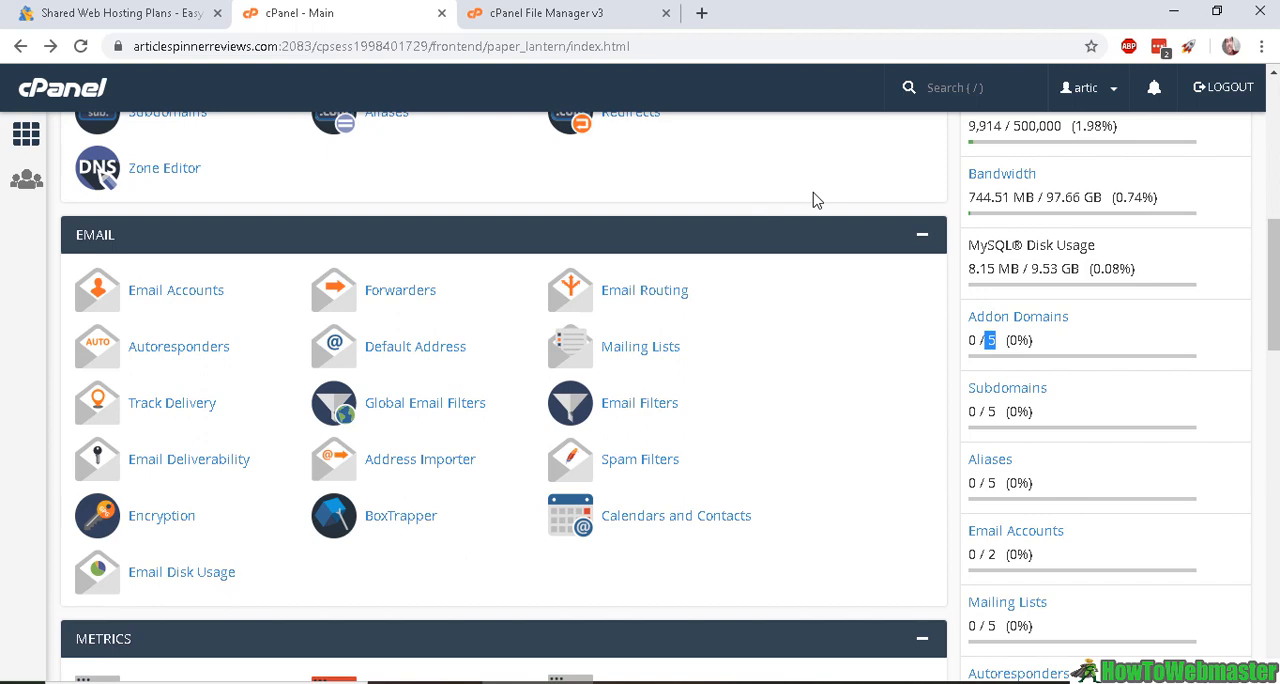
scroll(up, 3)
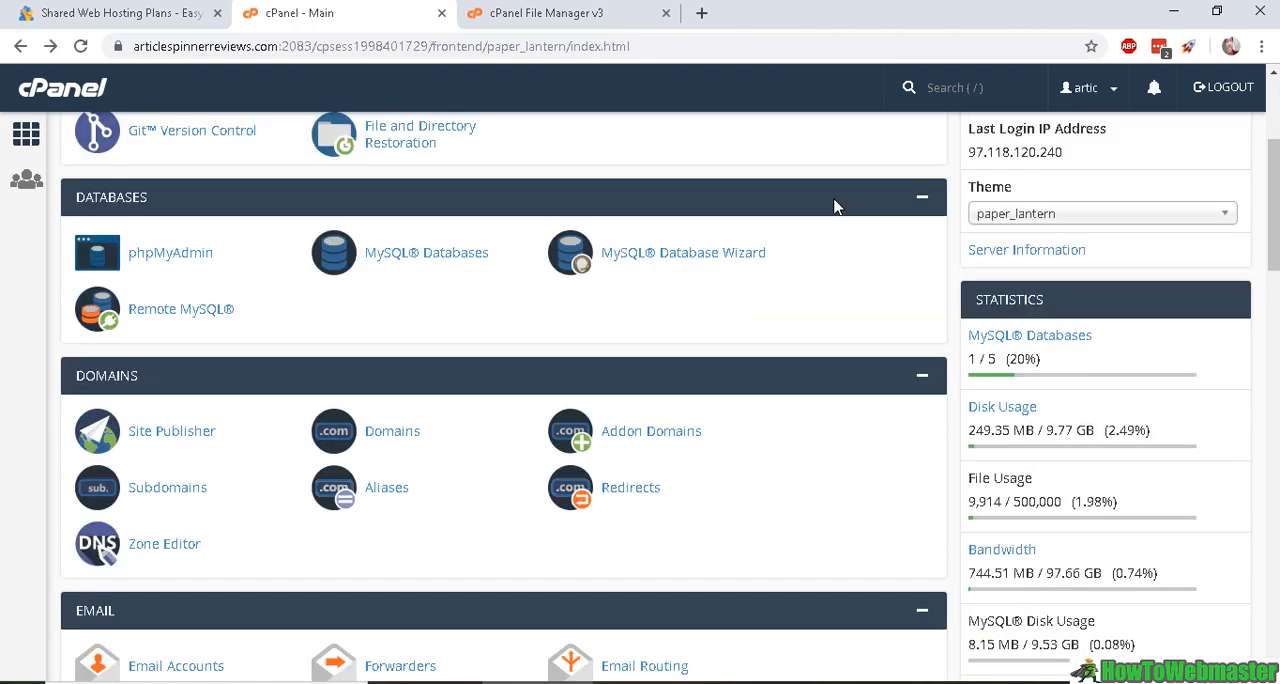
scroll(down, 3)
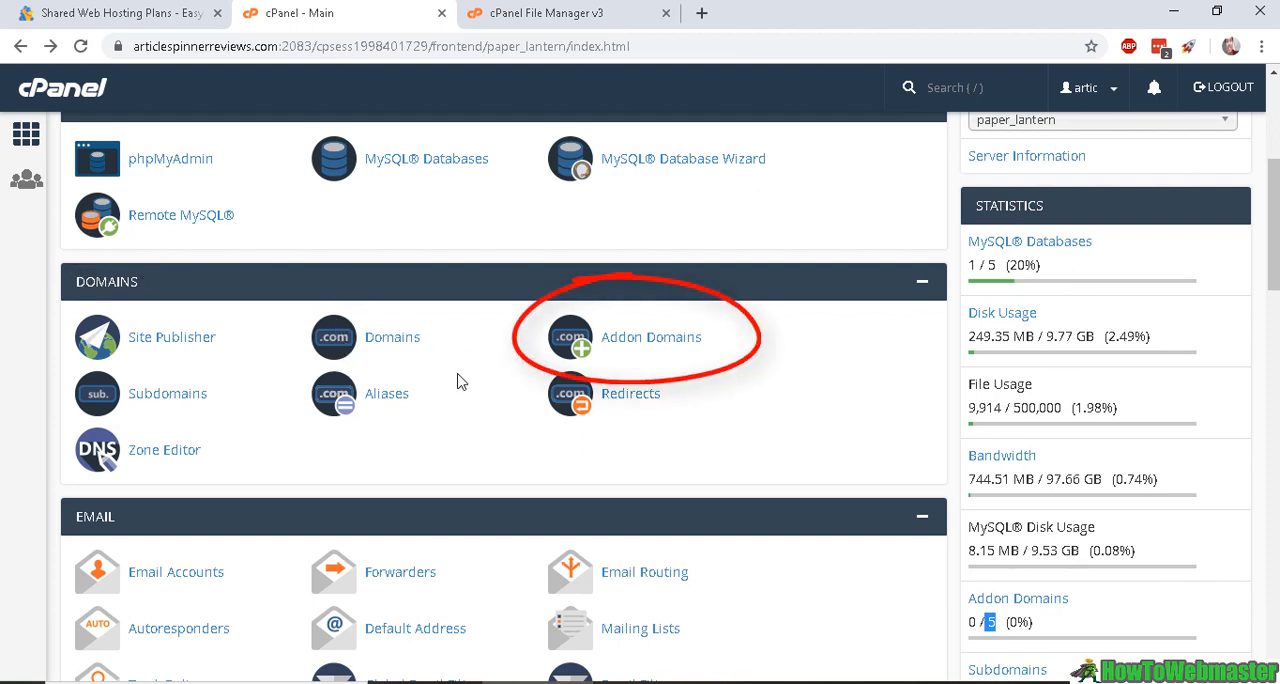
mouse_move(648, 347)
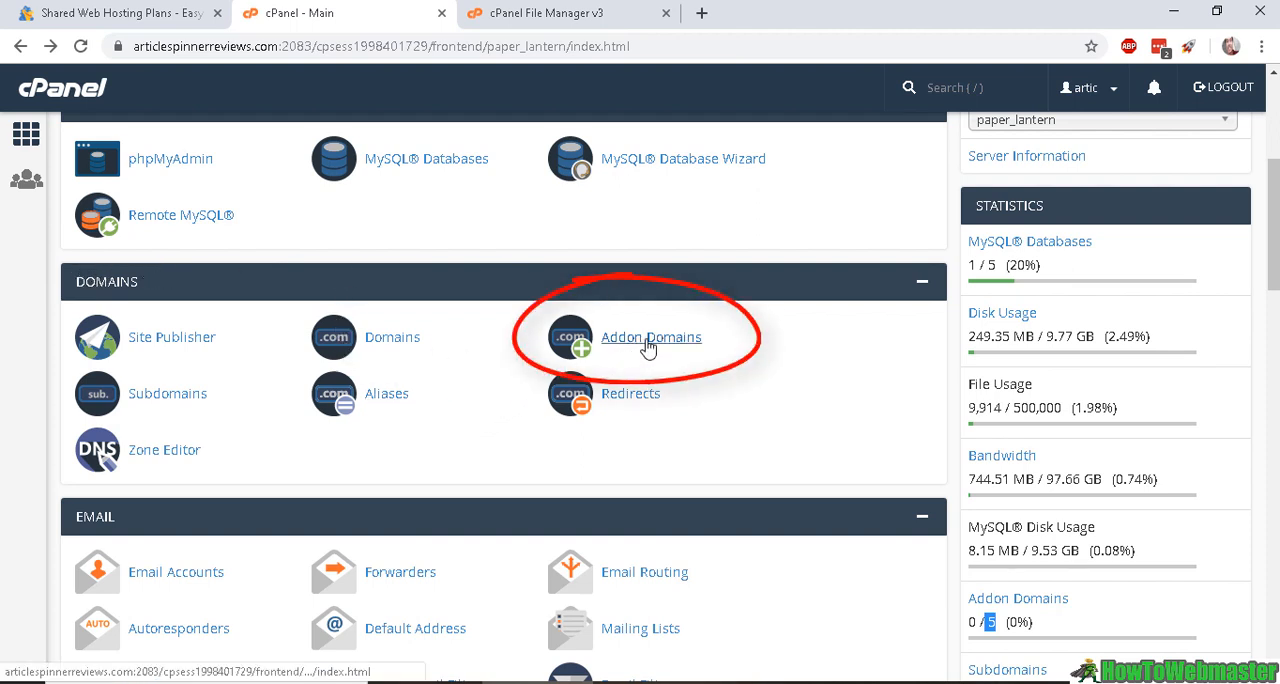
Step: Open Addon Domains and enter my-addon-domain.com as the new domain name
click(650, 337)
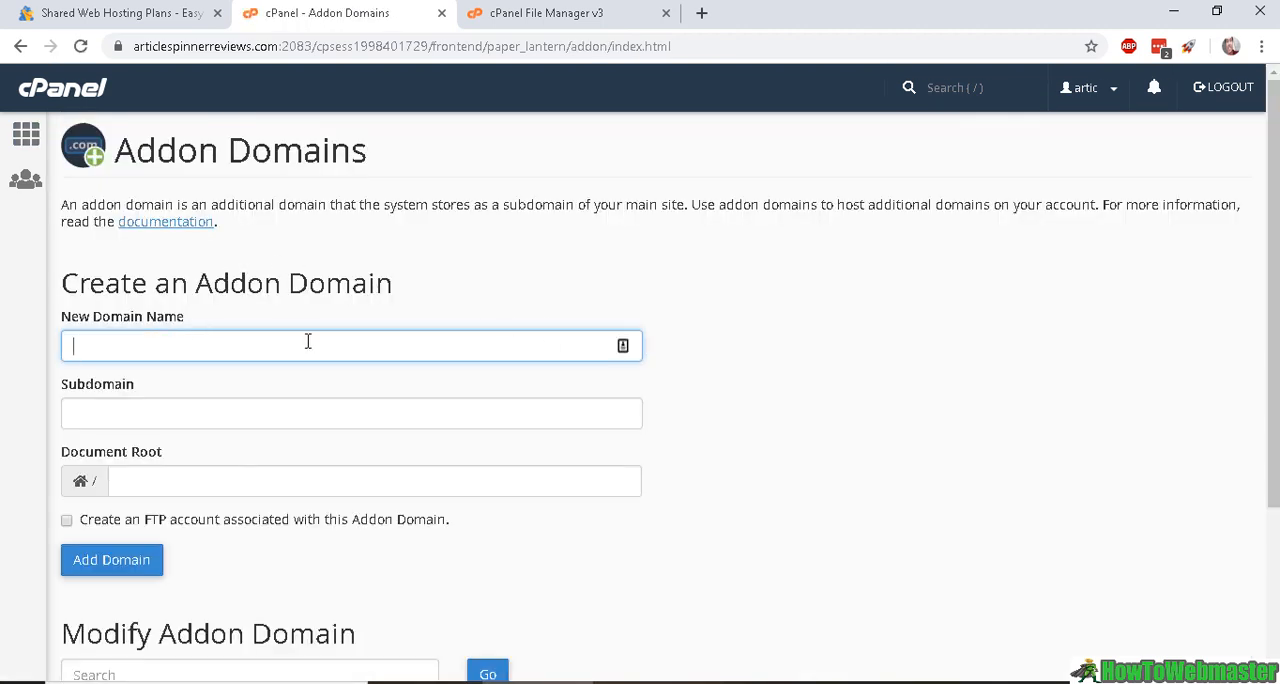
text(my-addon-domain.com)
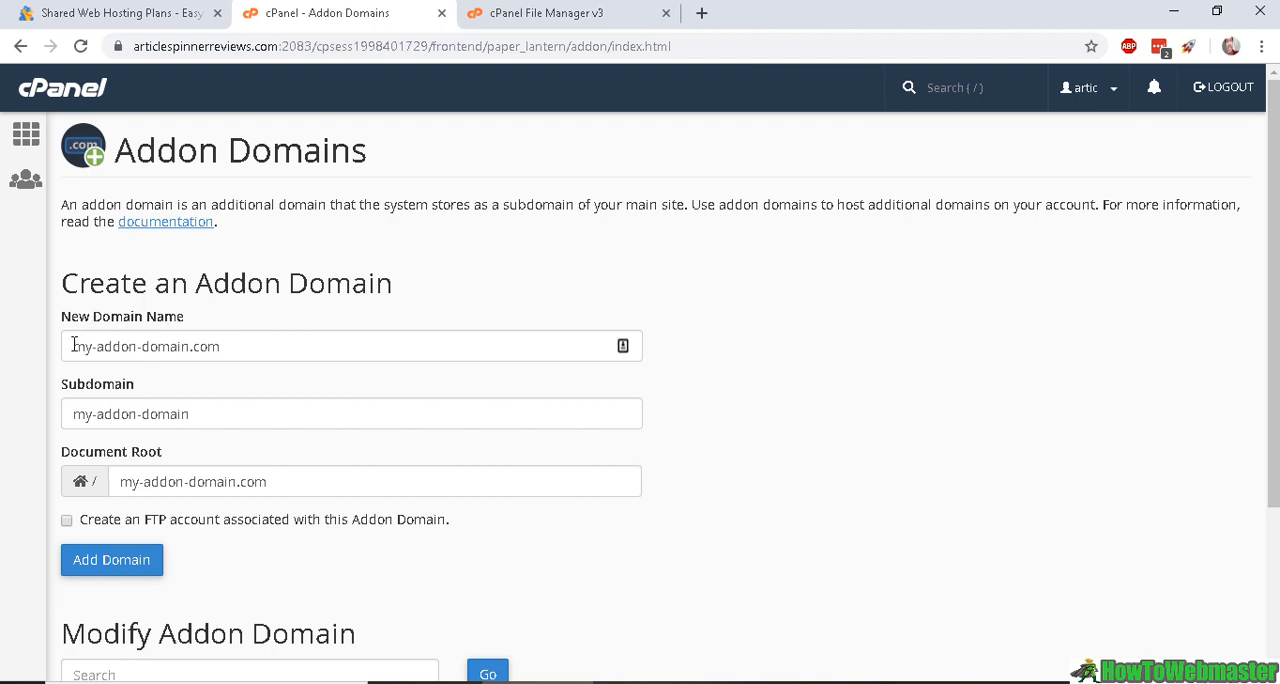
mouse_move(188, 346)
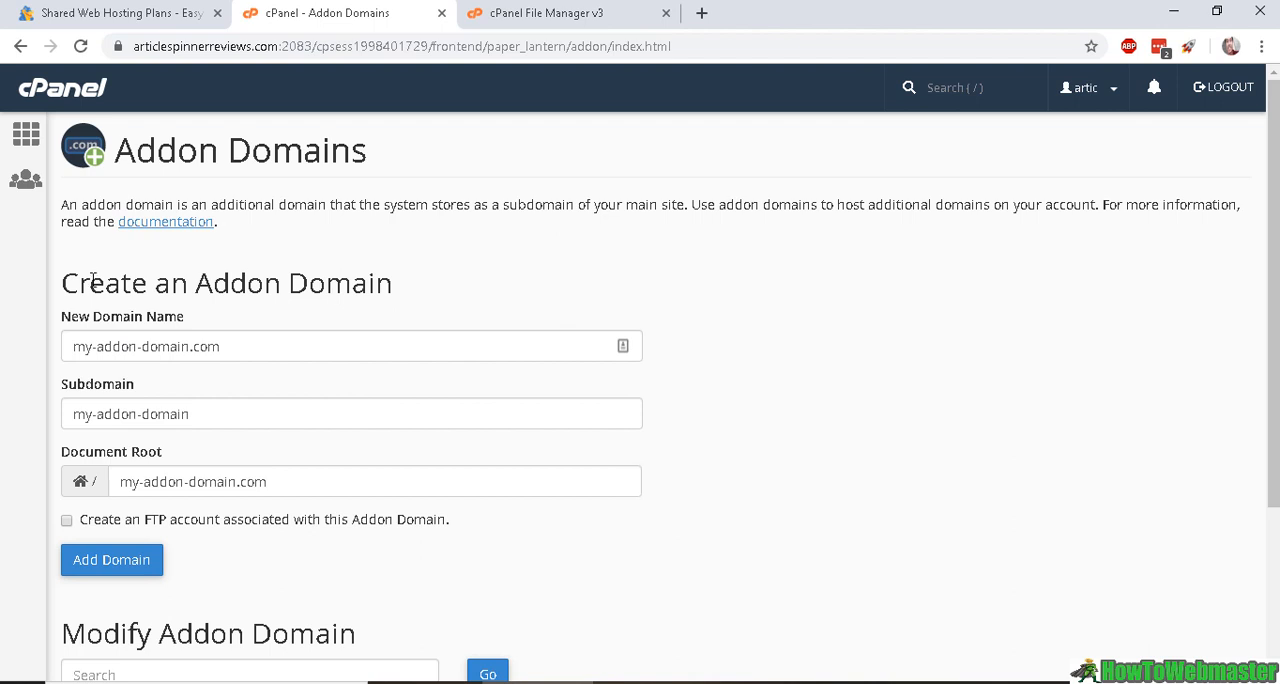
mouse_move(193, 336)
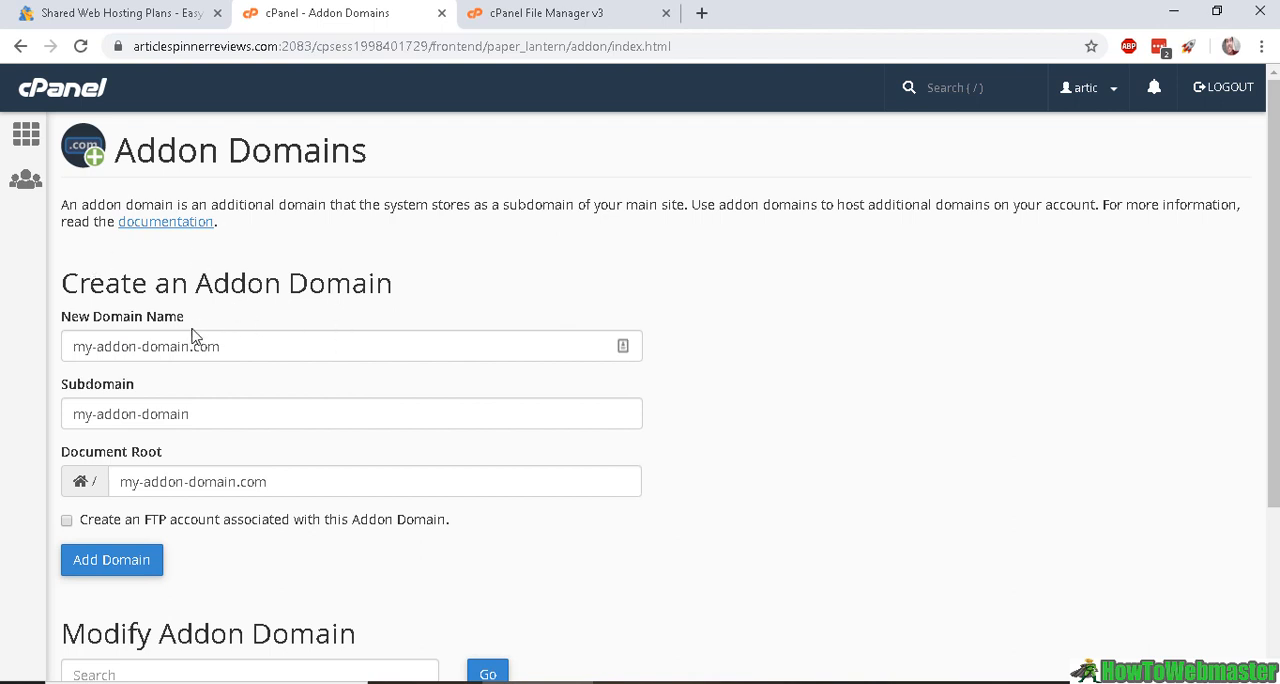
mouse_move(56, 307)
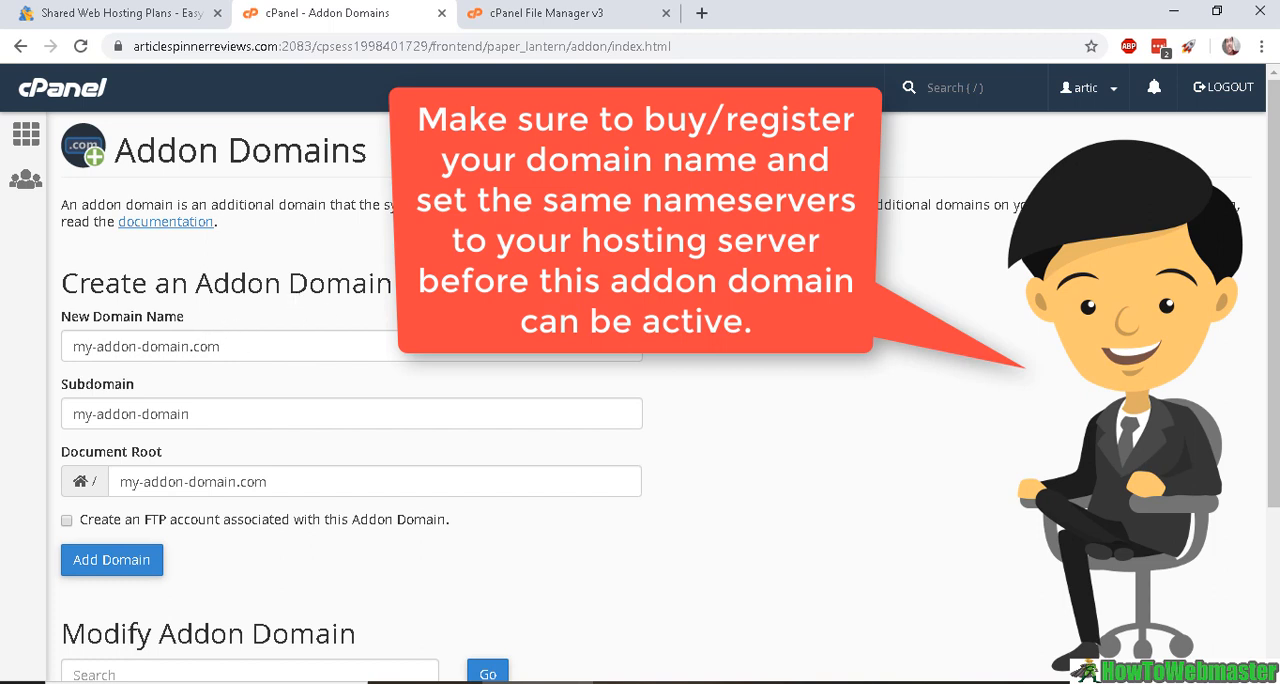
mouse_move(782, 430)
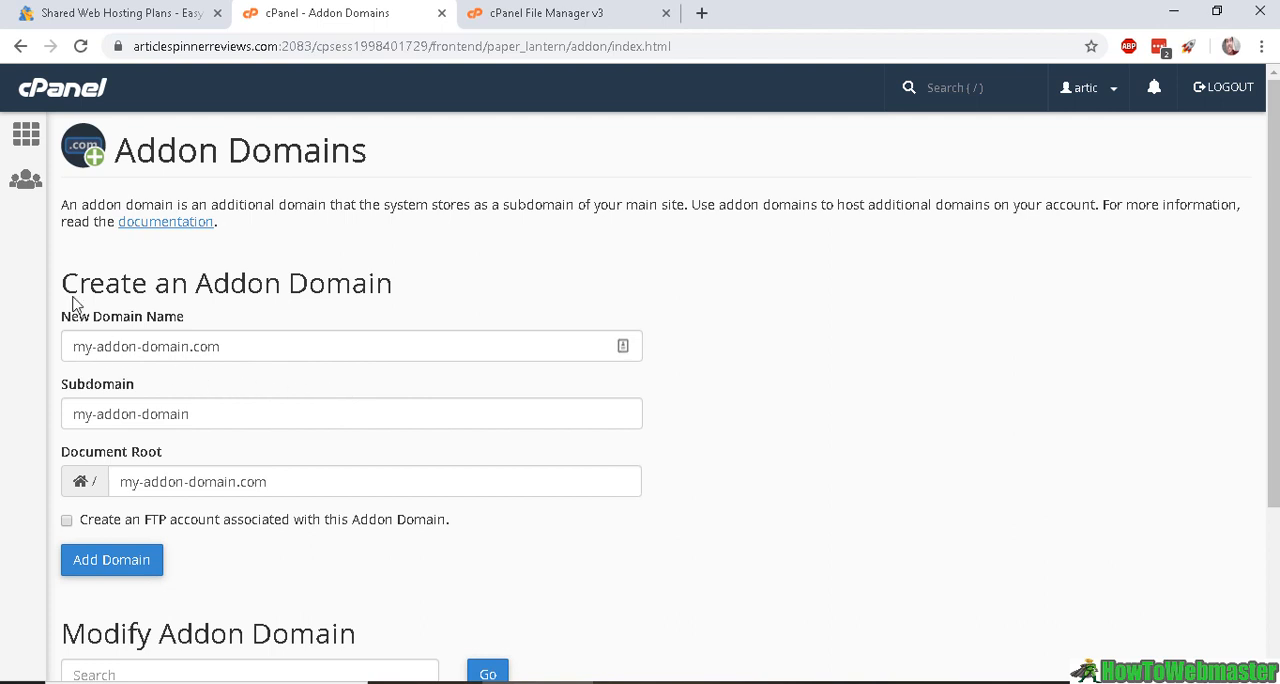
mouse_move(135, 327)
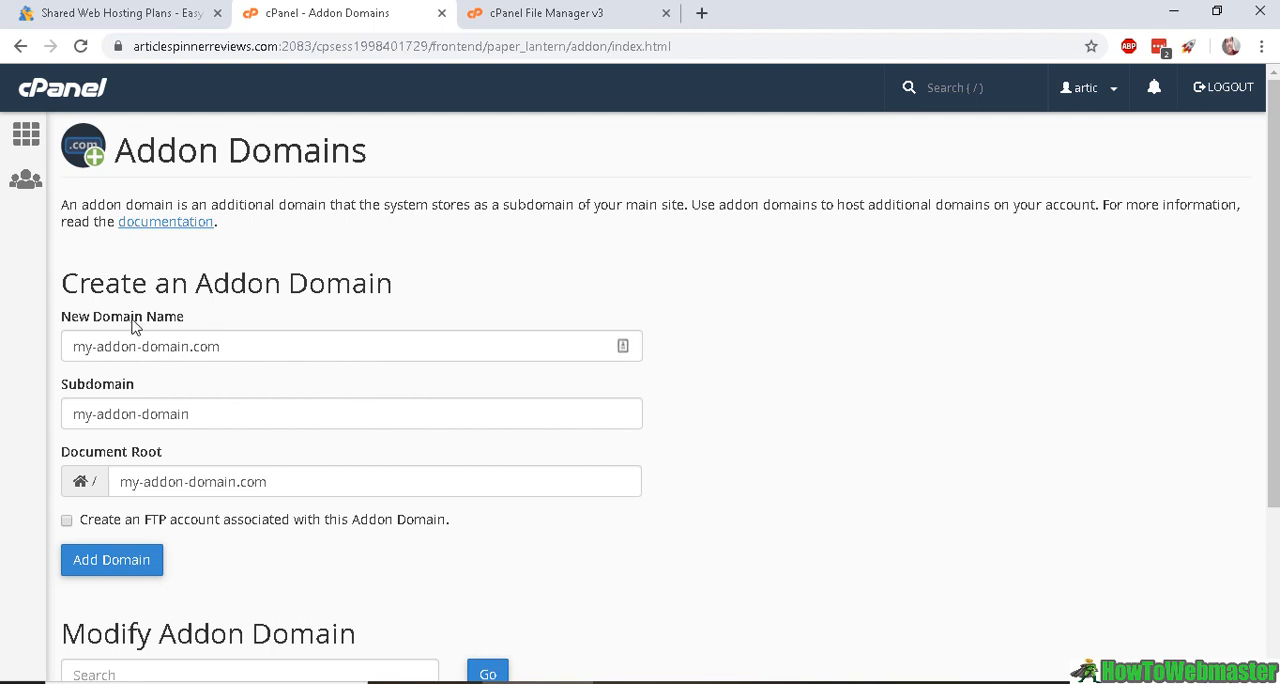
click(78, 346)
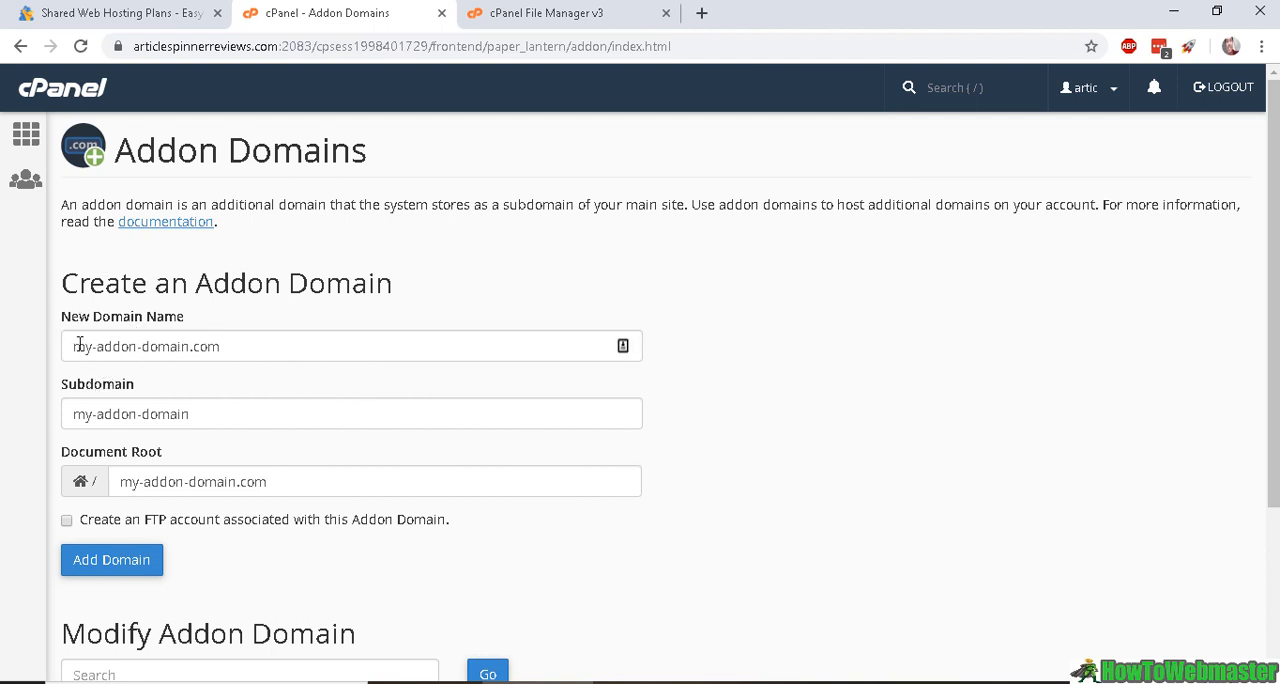
mouse_move(98, 375)
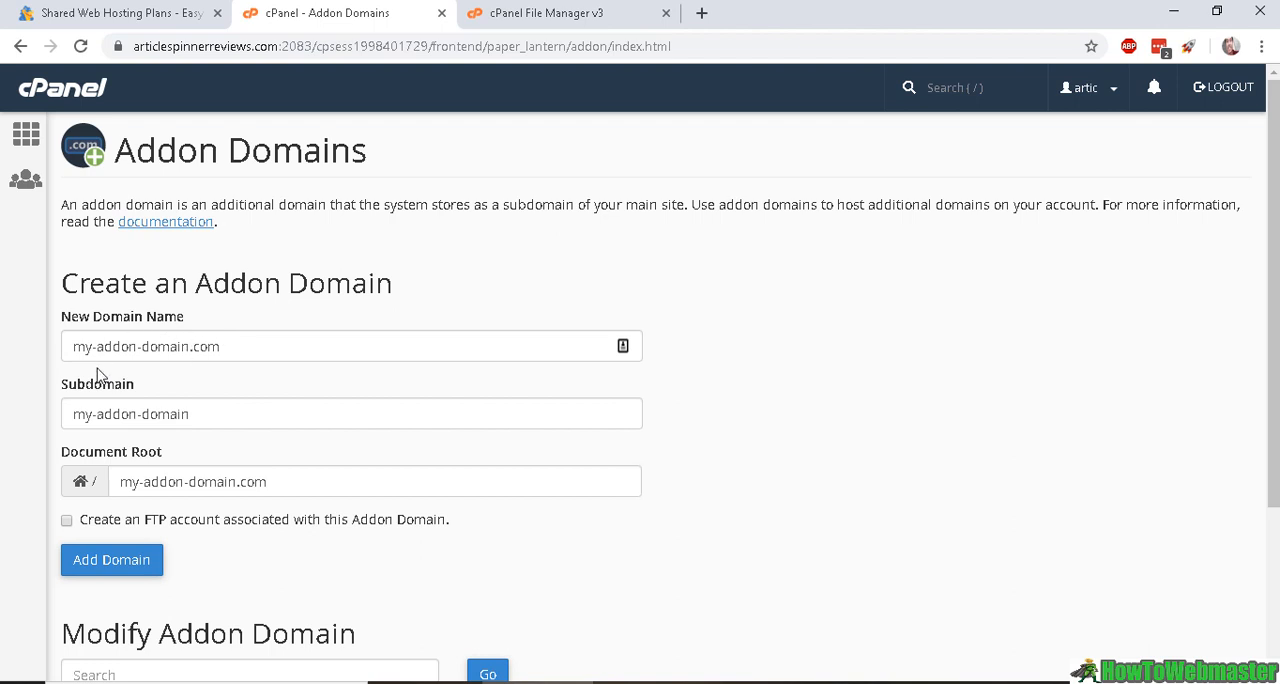
mouse_move(186, 467)
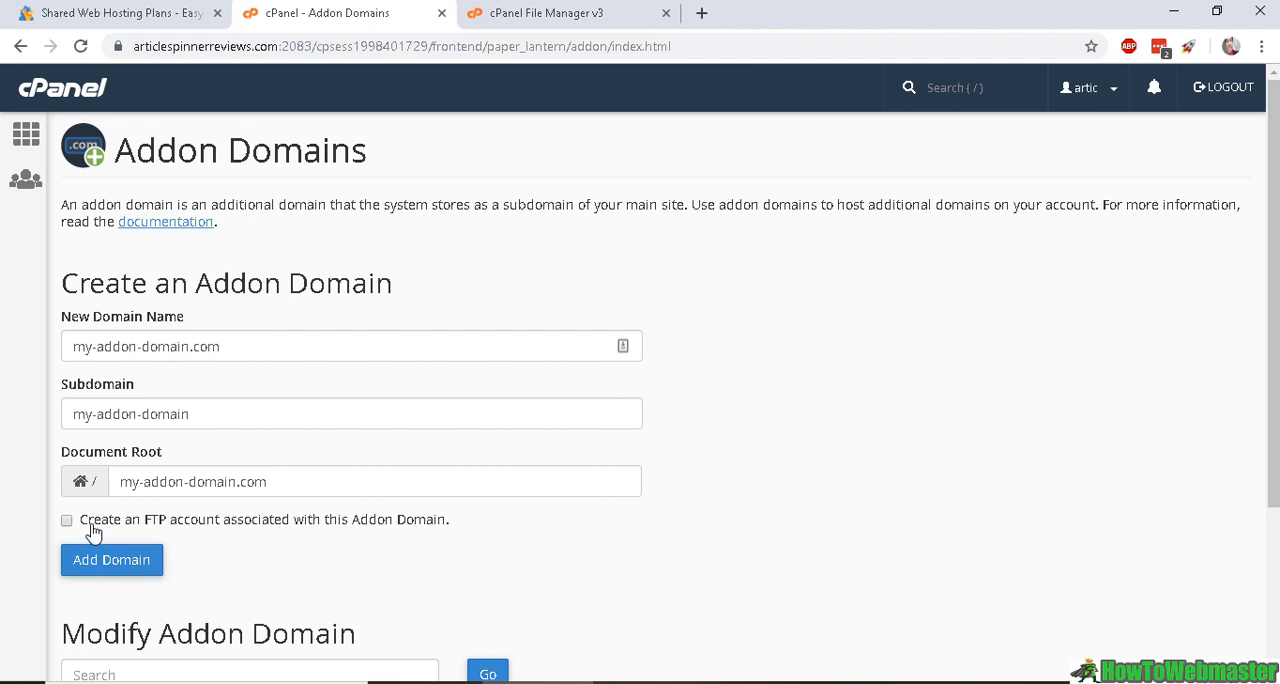
mouse_move(288, 541)
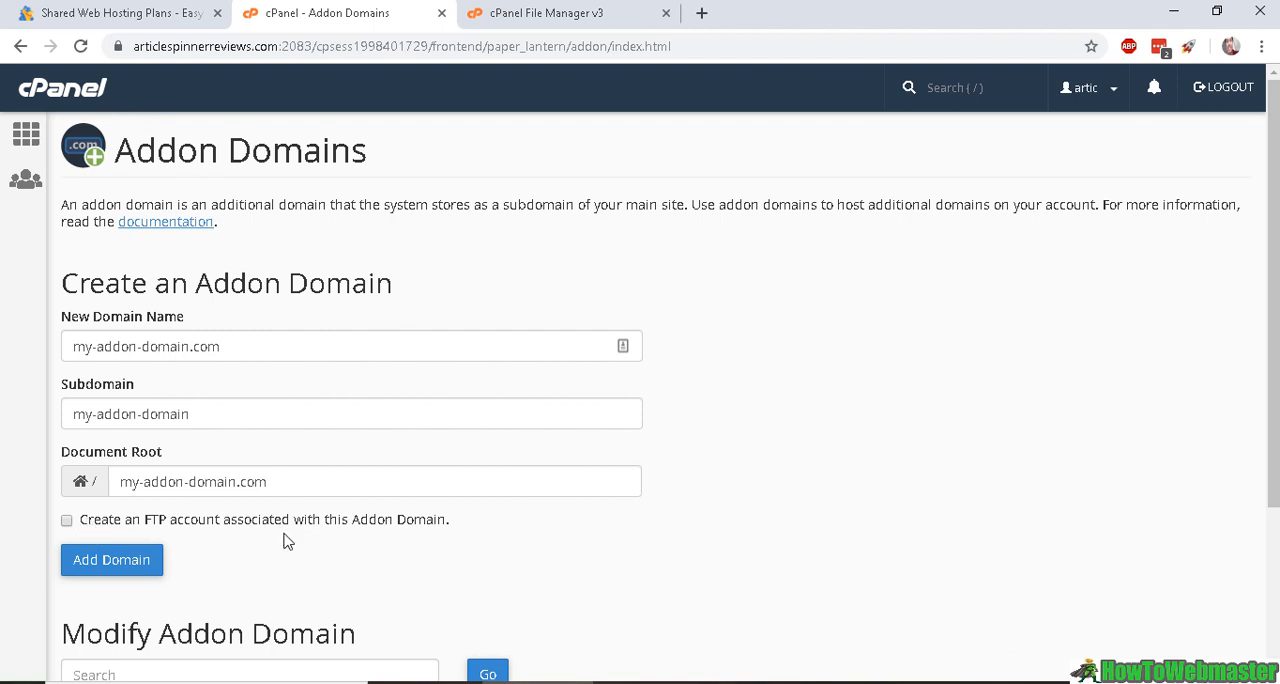
mouse_move(448, 461)
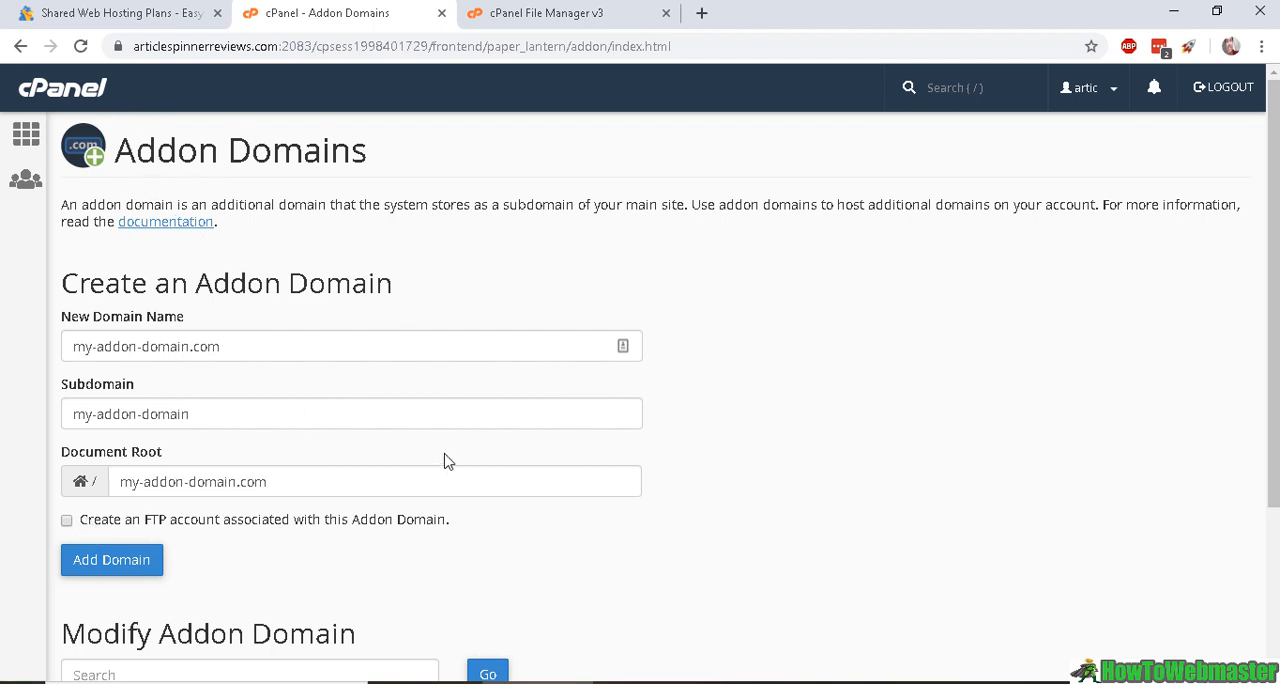
mouse_move(669, 465)
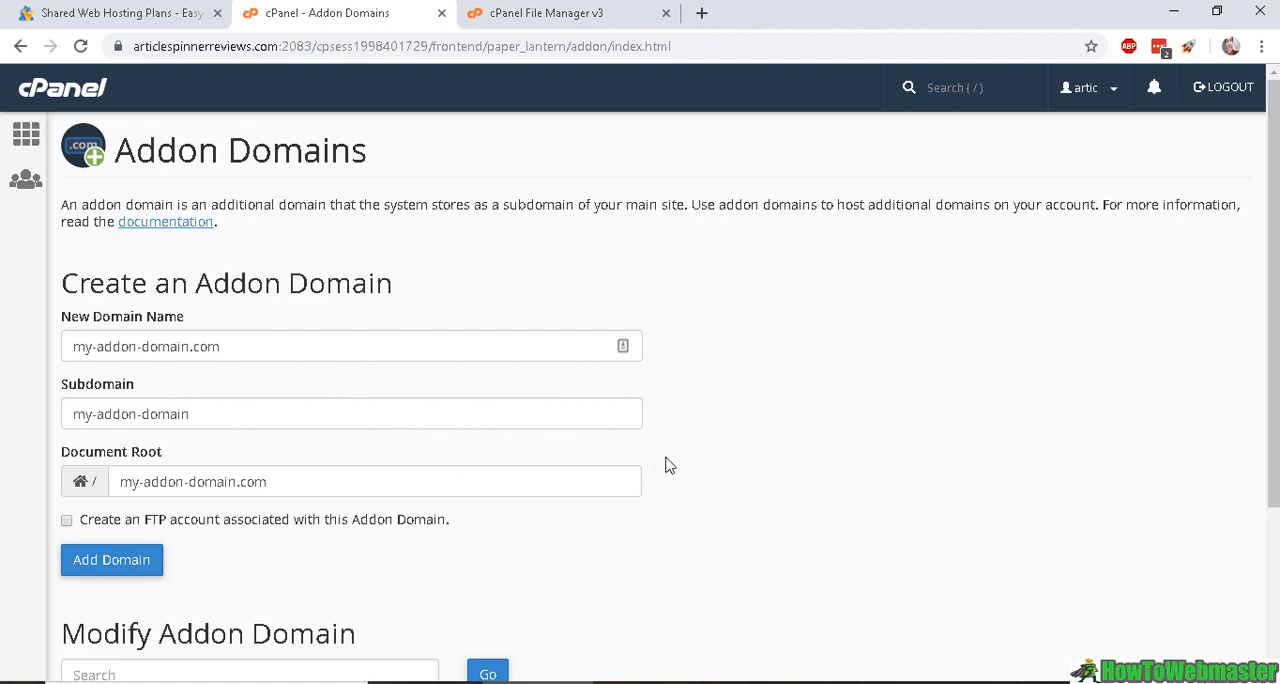
mouse_move(481, 285)
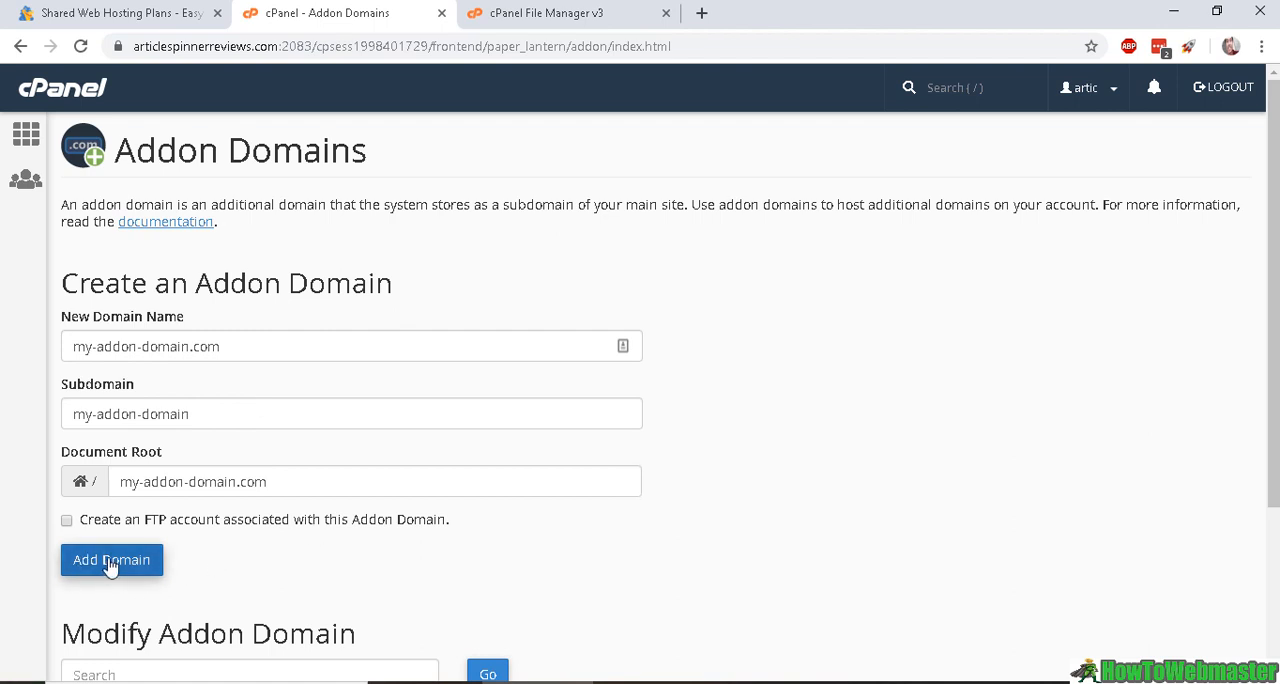
Step: Create the addon domain my-addon-domain.com and open its folder in File Manager
click(111, 559)
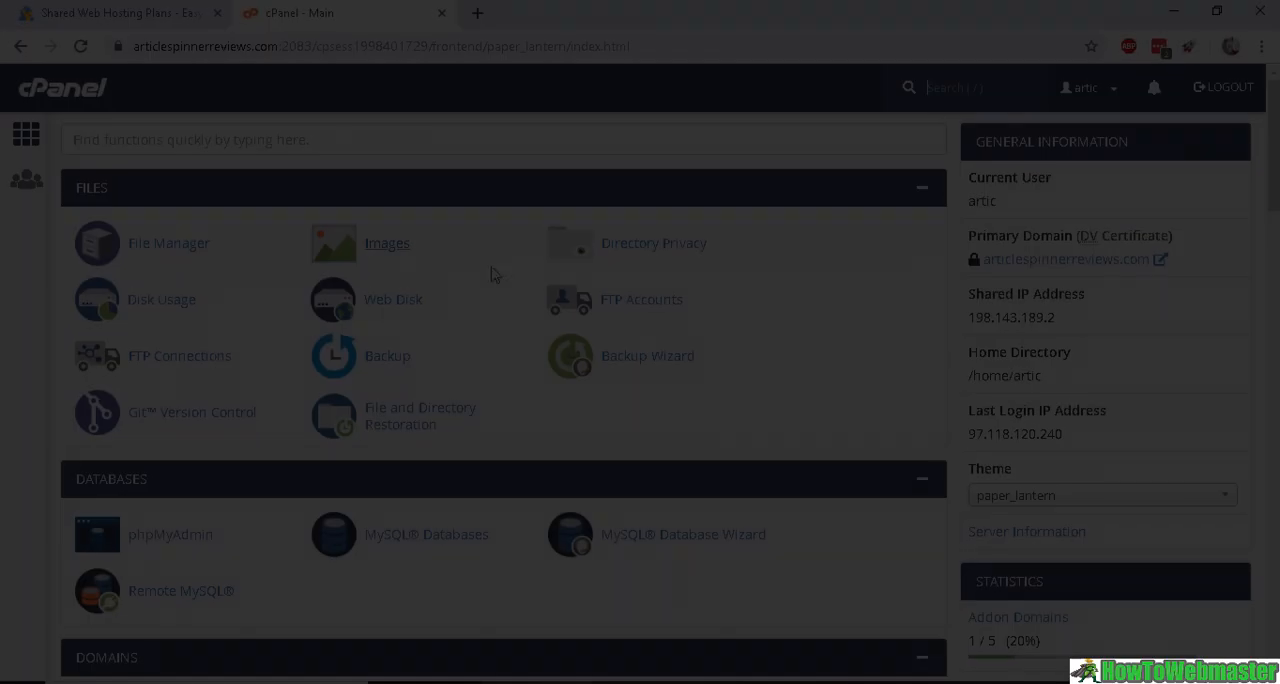
click(168, 243)
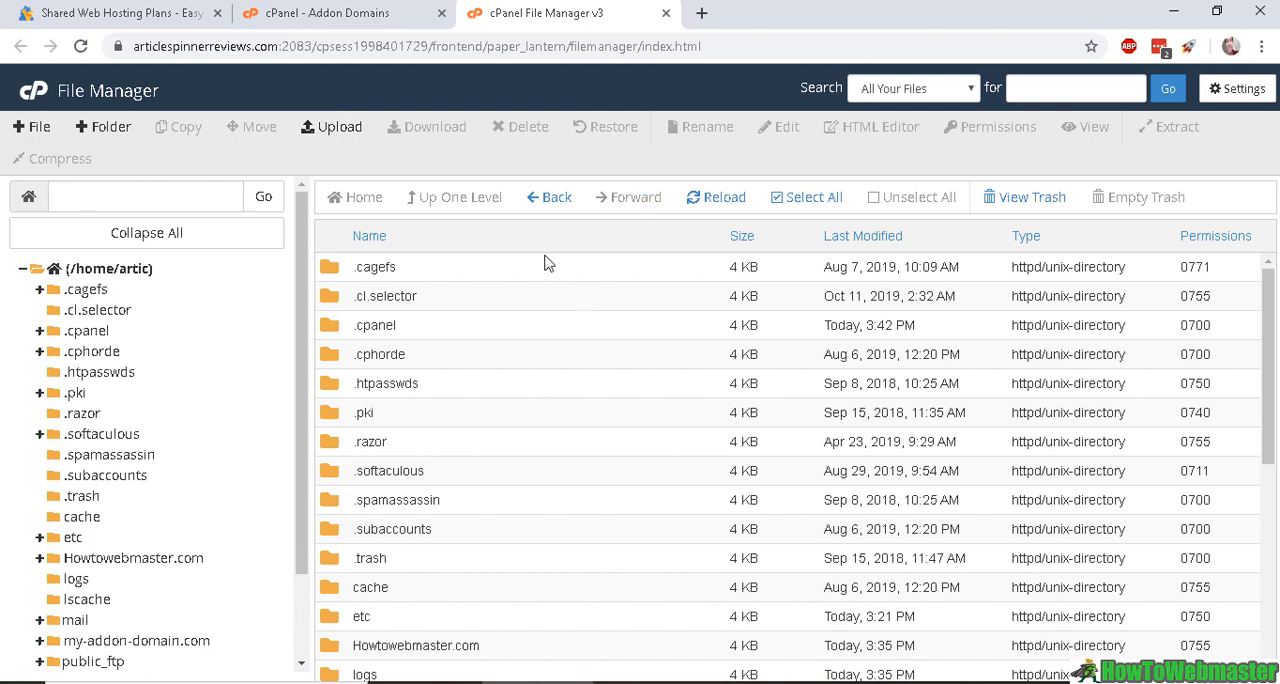
scroll(down, 3)
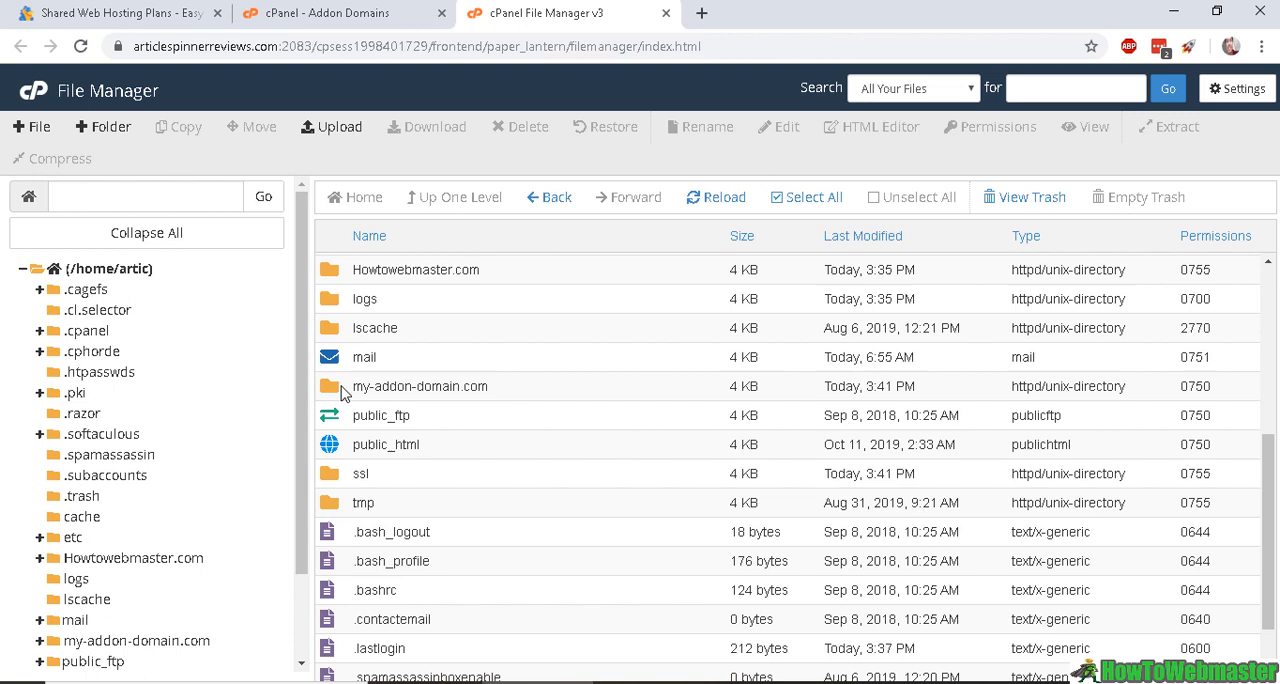
click(420, 386)
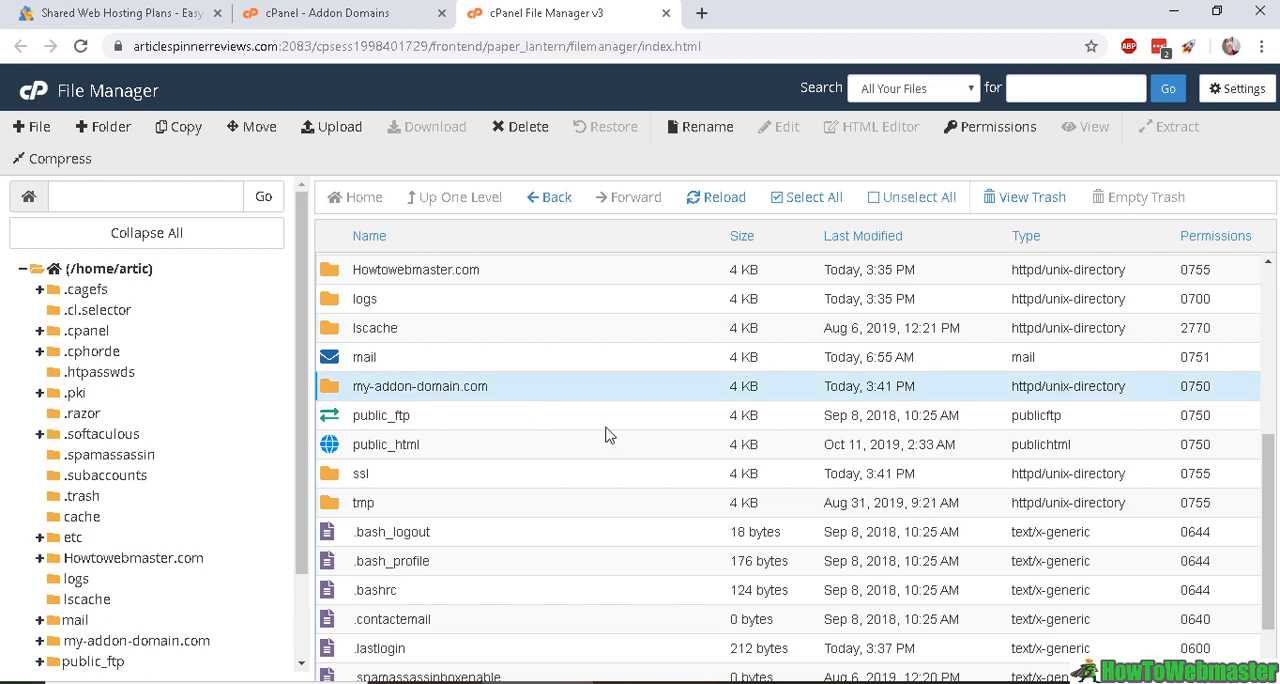
double_click(420, 386)
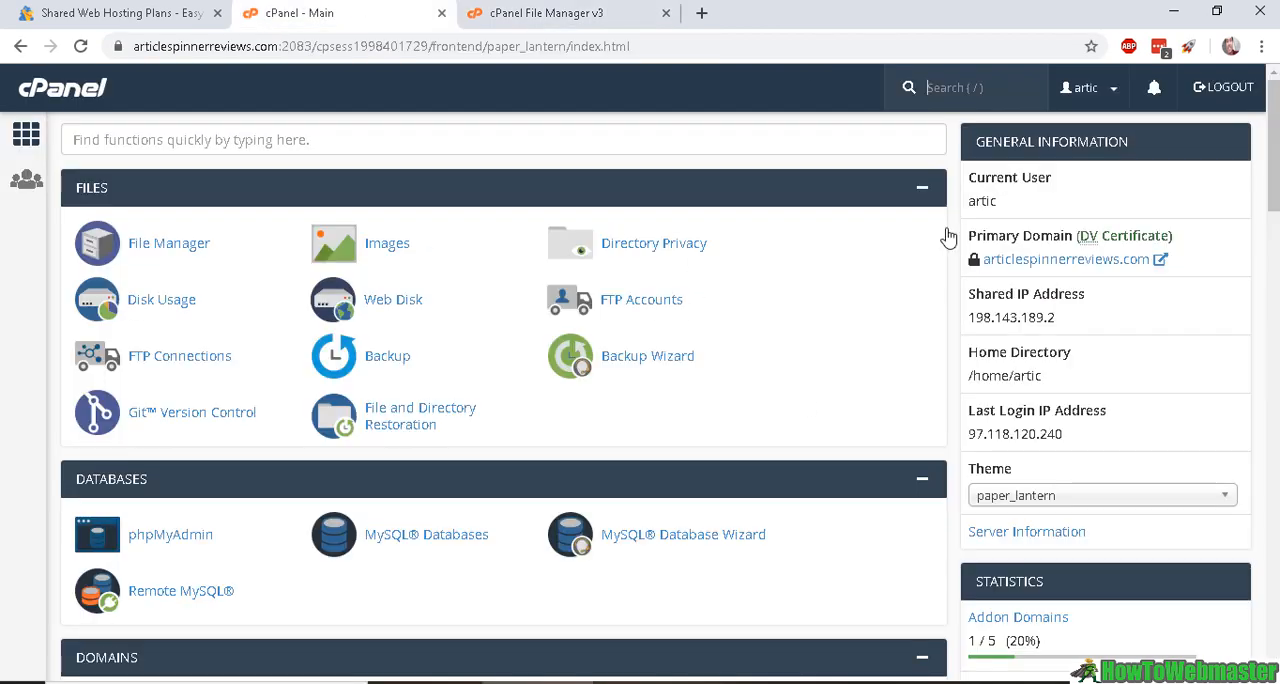
Step: Start a Softaculous WordPress install and select my-addon-domain.com as the install domain
scroll(down, 3)
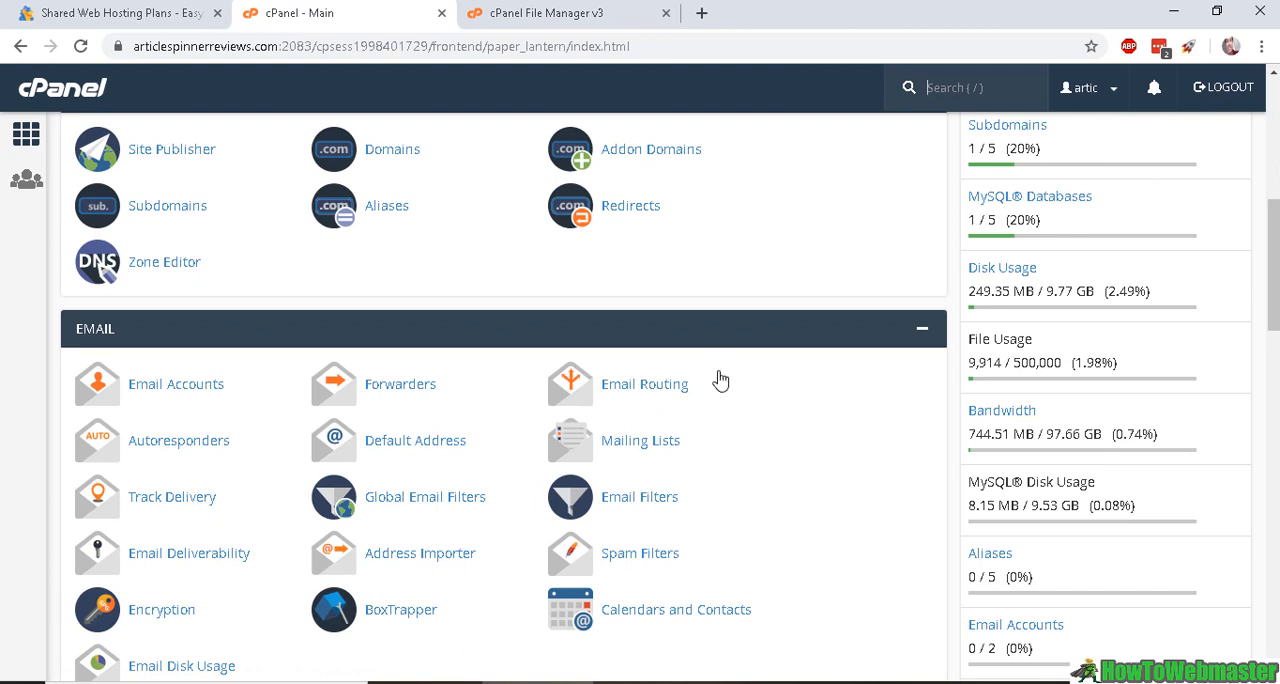
scroll(down, 3)
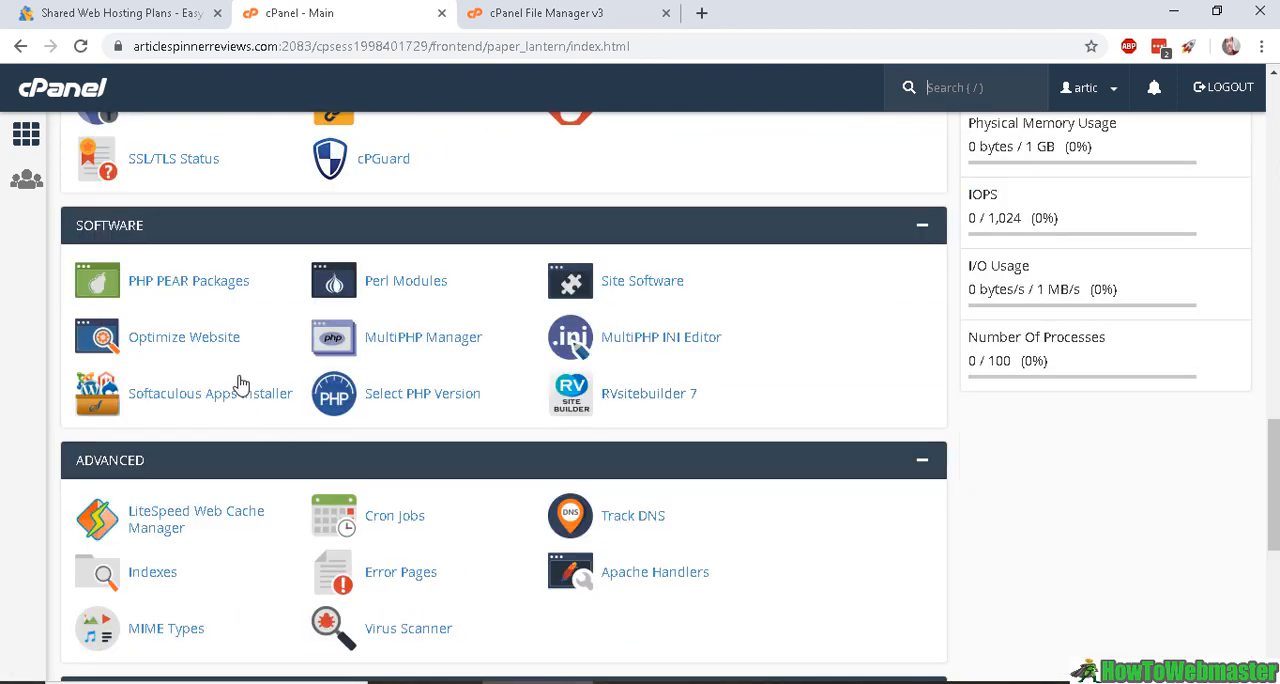
click(210, 393)
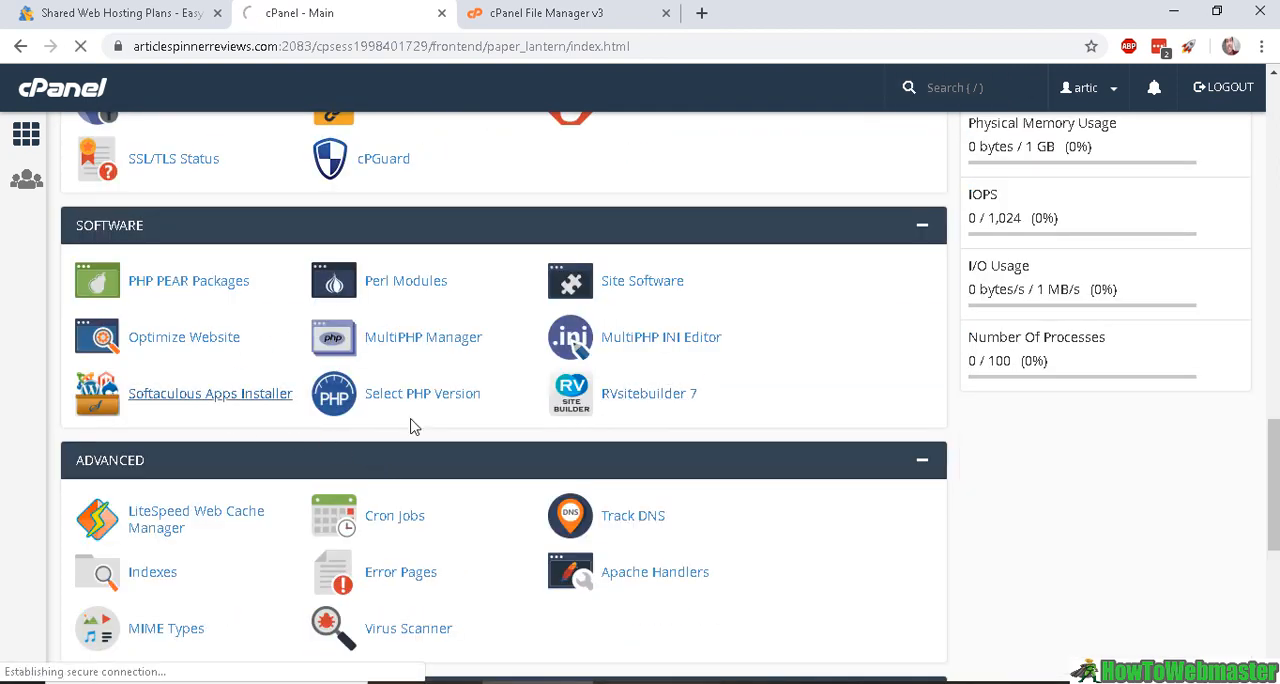
click(210, 393)
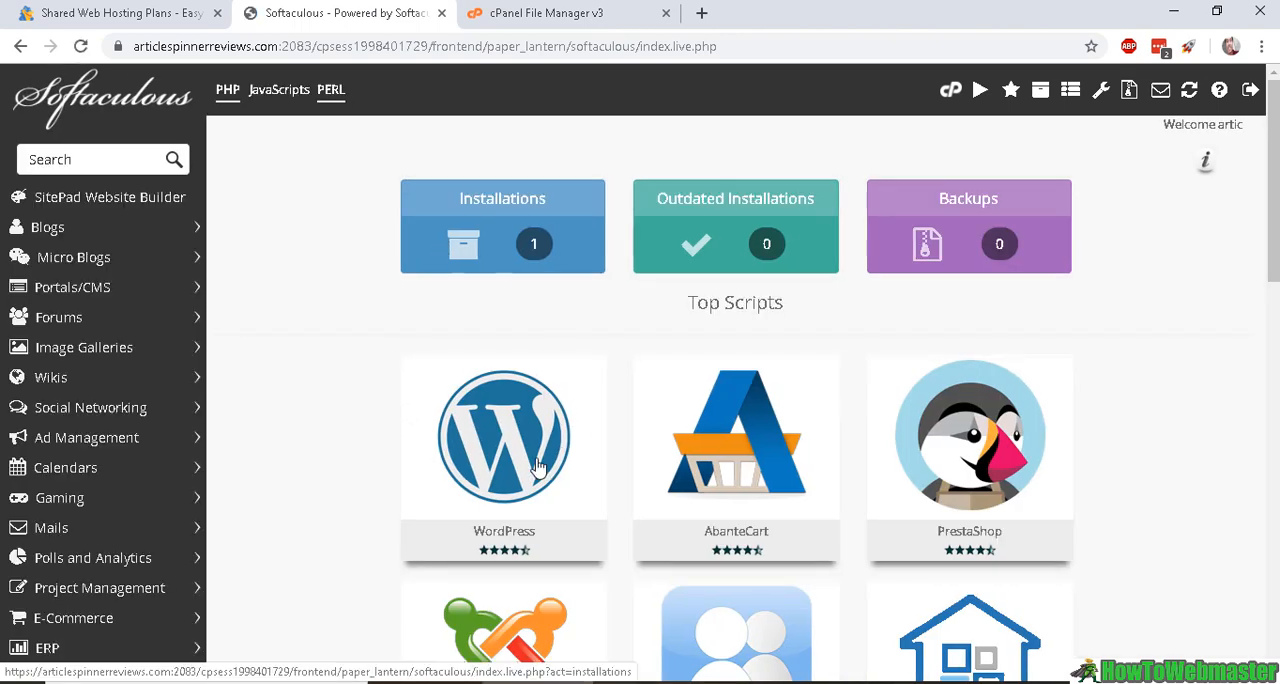
click(503, 437)
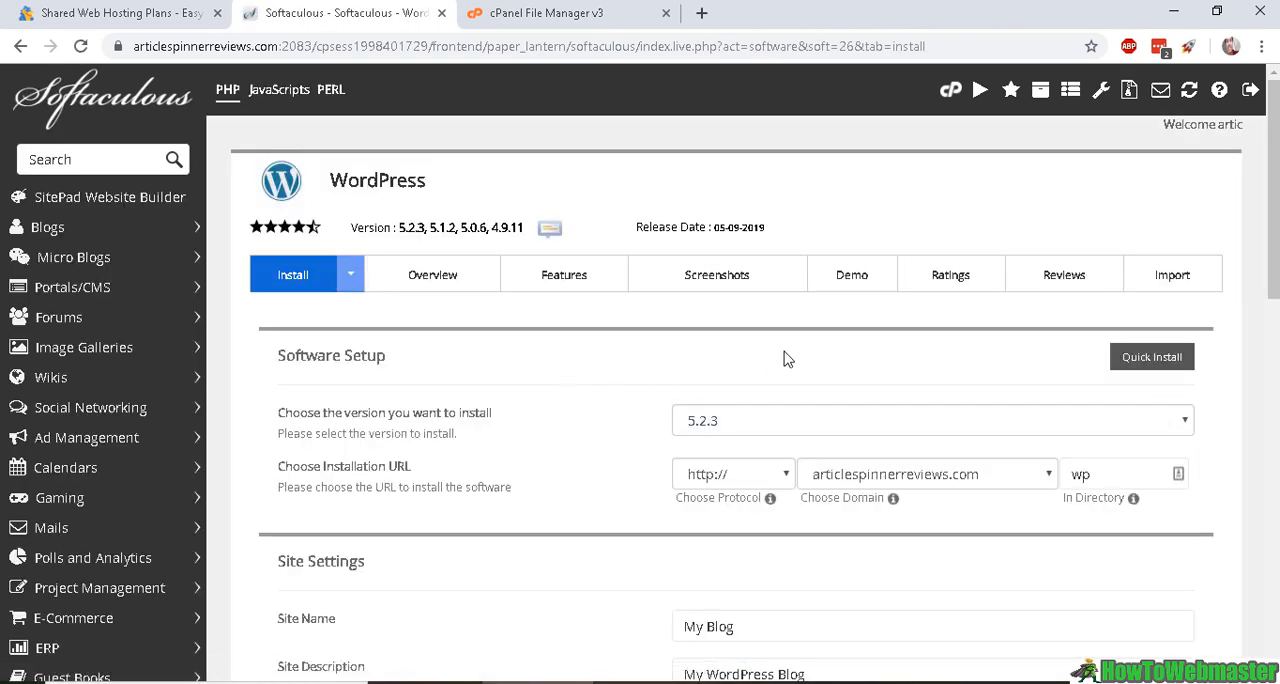
scroll(down, 3)
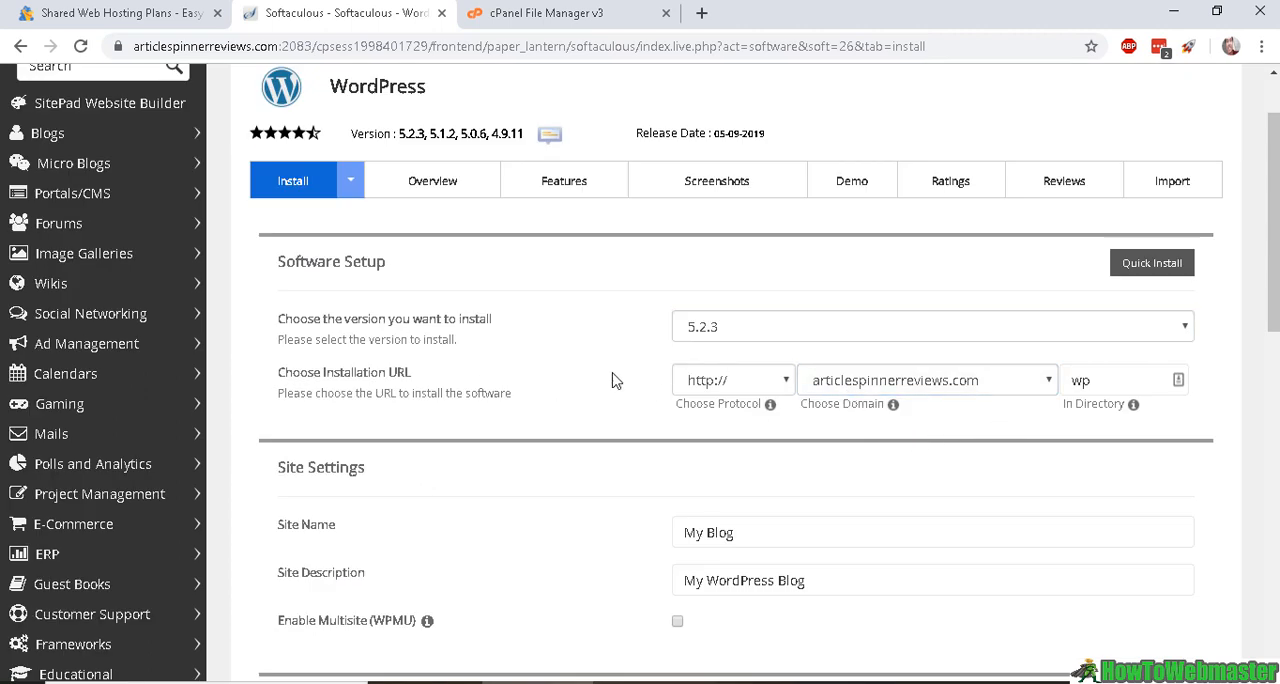
click(927, 379)
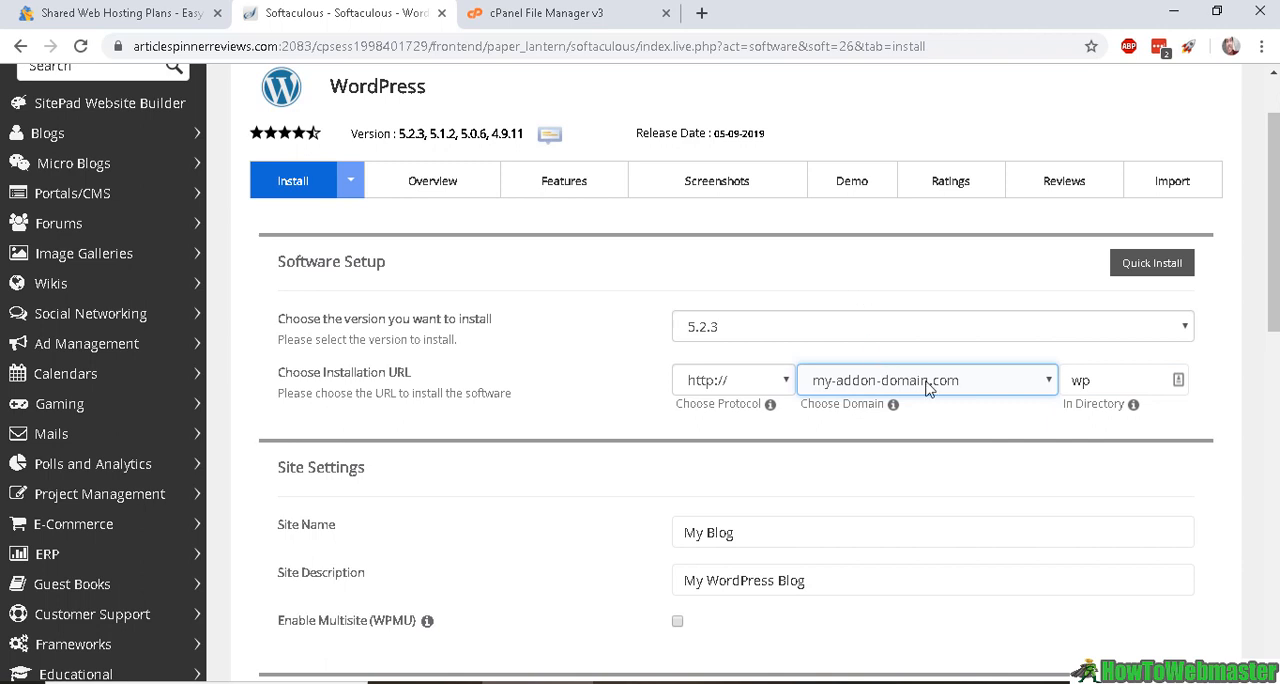
click(1120, 380)
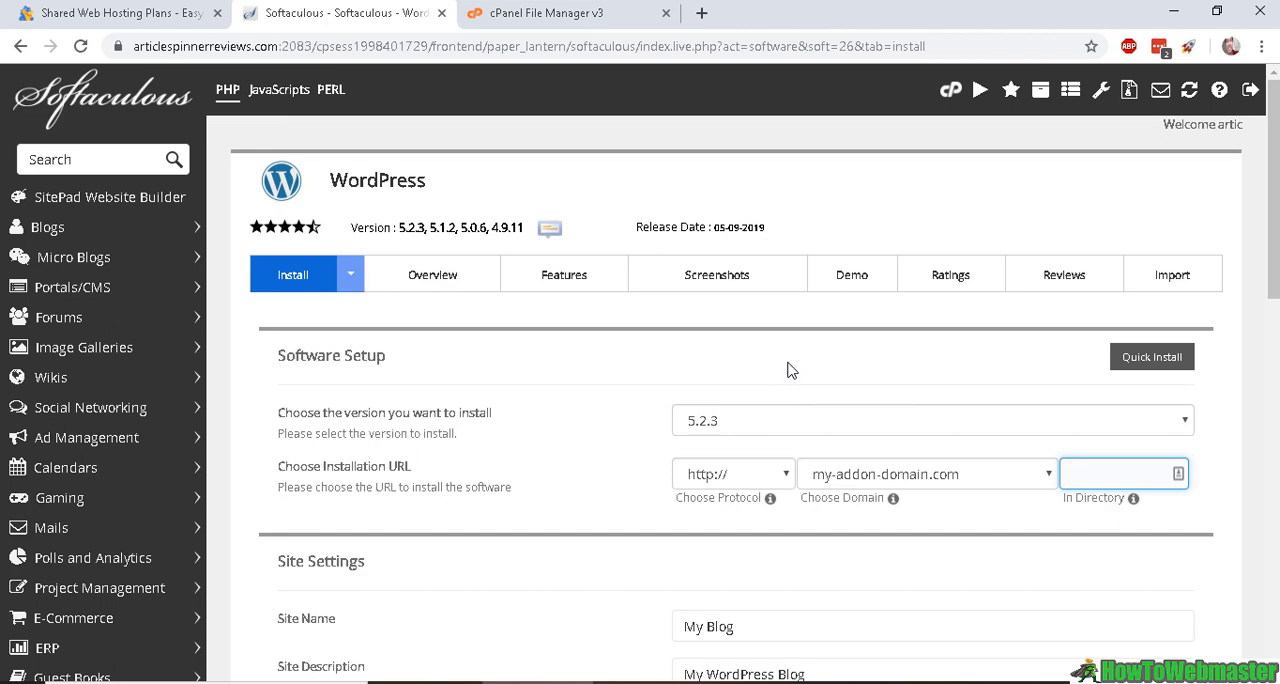
scroll(down, 3)
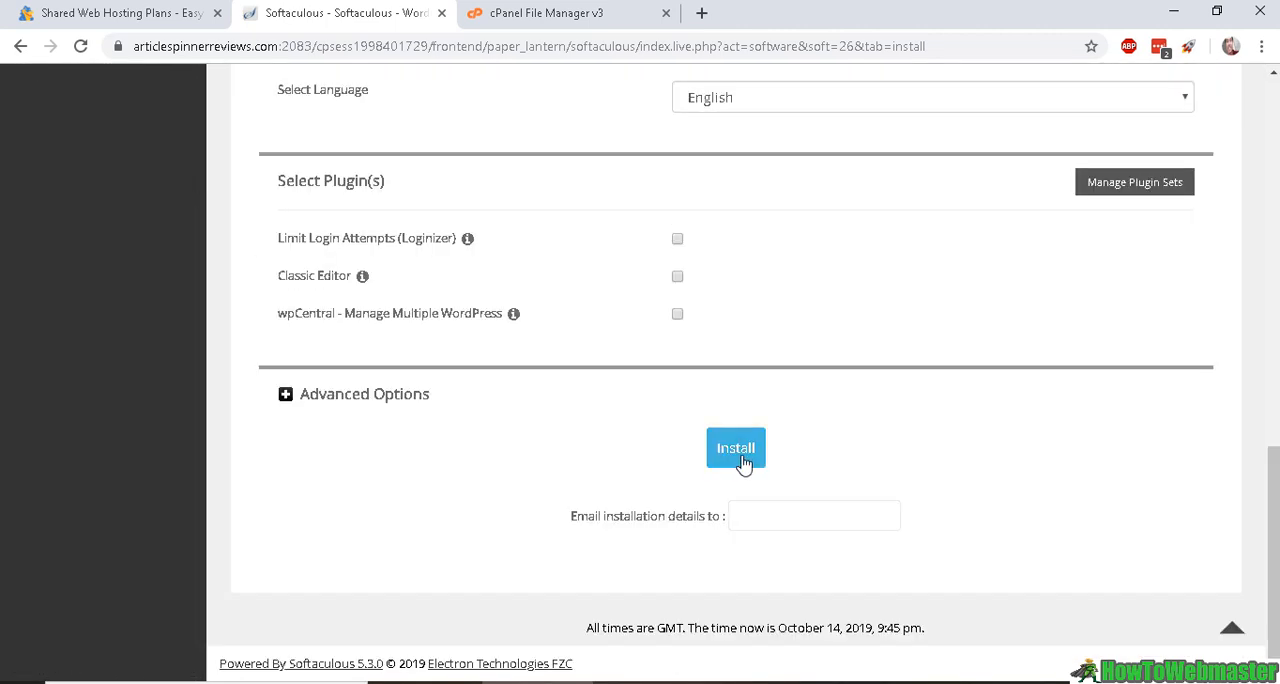
Step: Run the WordPress install on my-addon-domain.com, then return to File Manager
click(735, 447)
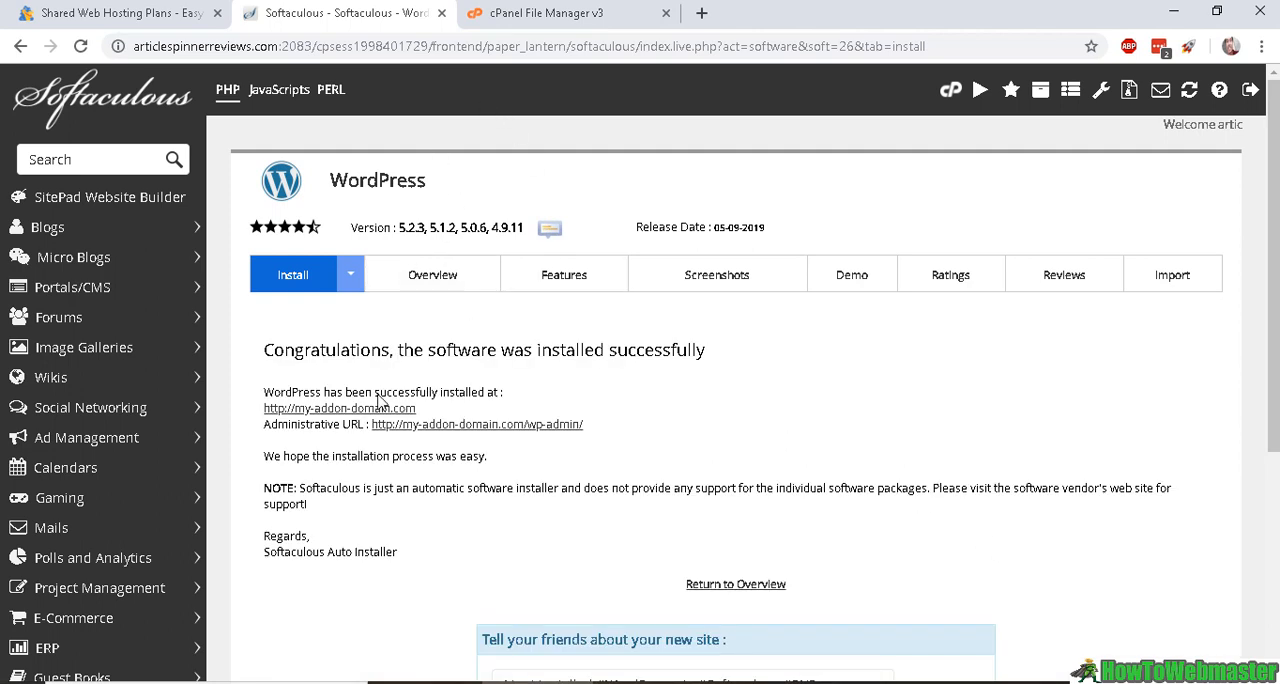
mouse_move(397, 449)
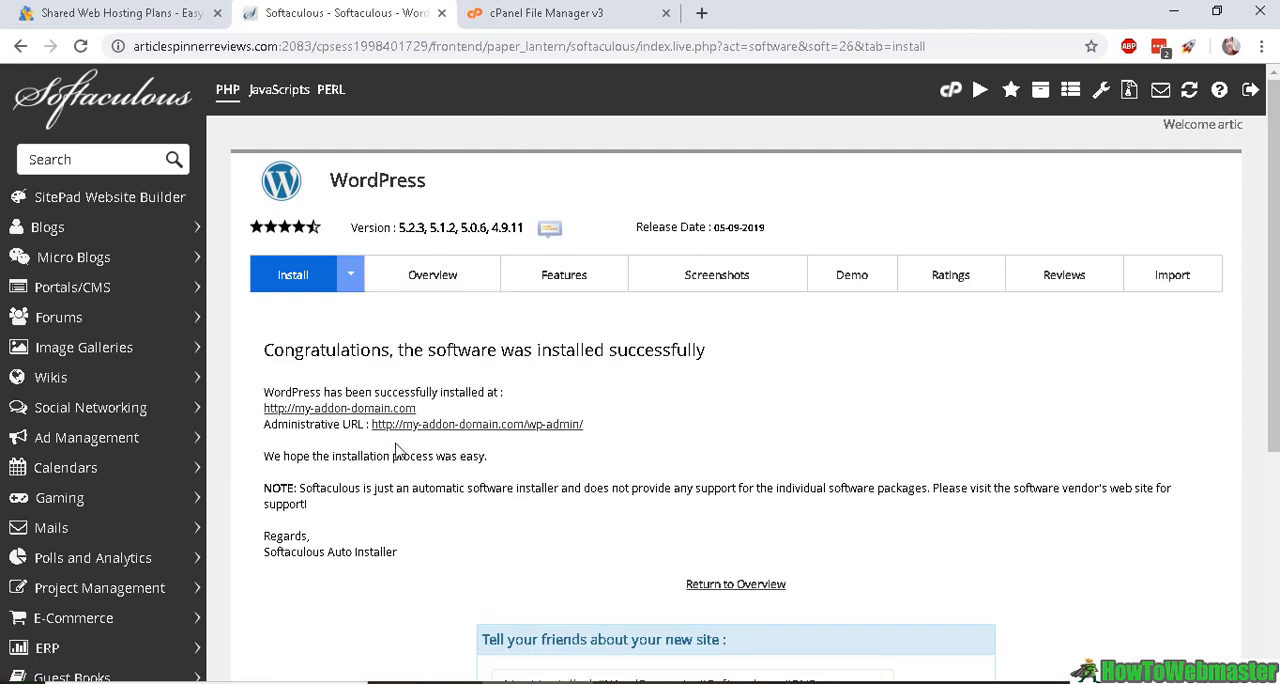
click(565, 15)
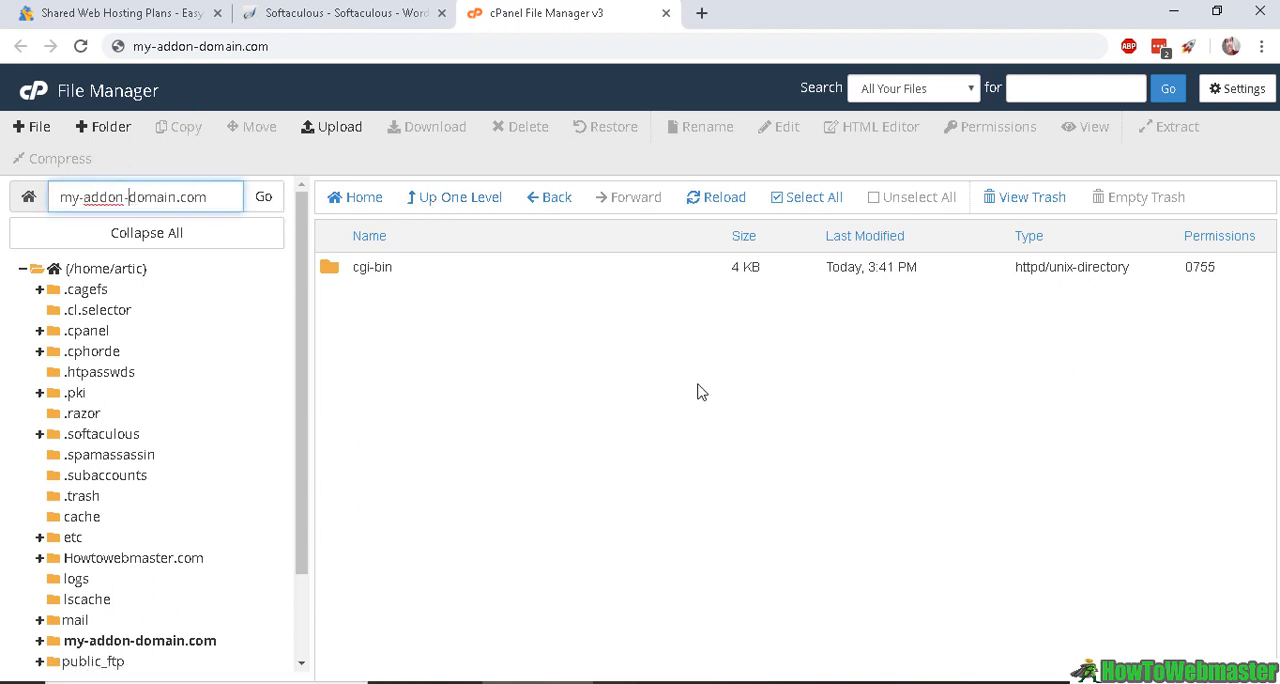
mouse_move(519, 512)
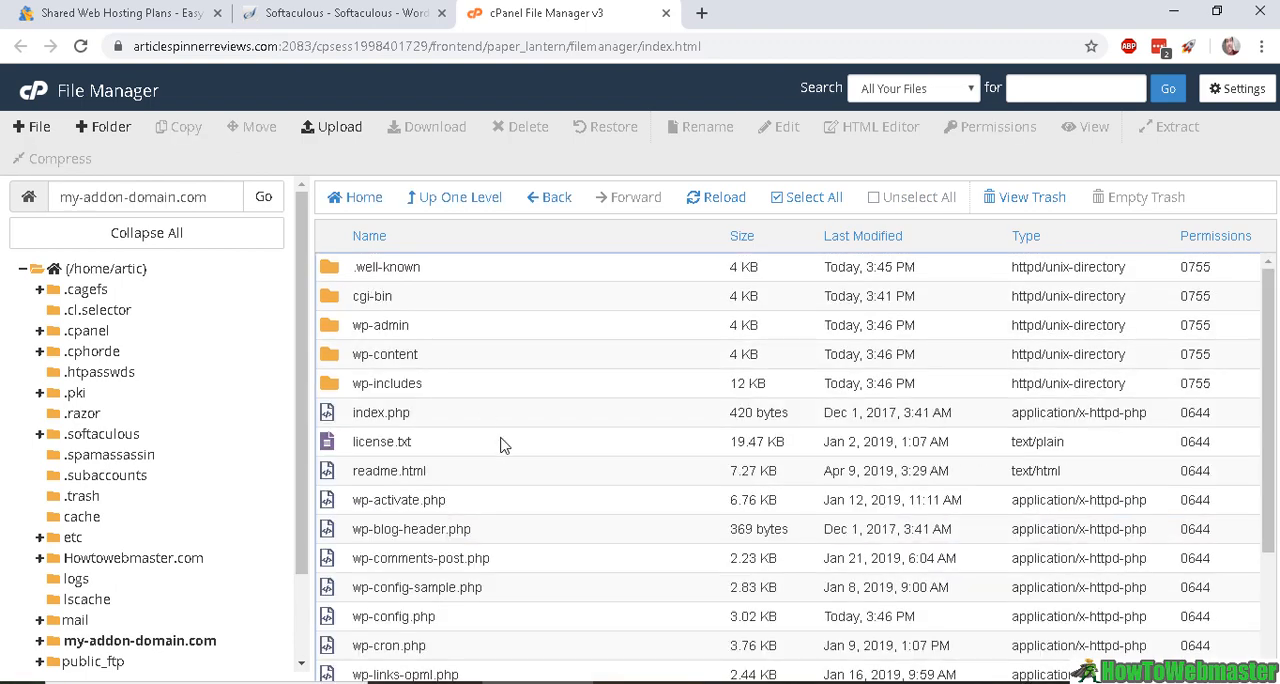
mouse_move(454, 255)
text(my-addon-domain.com)
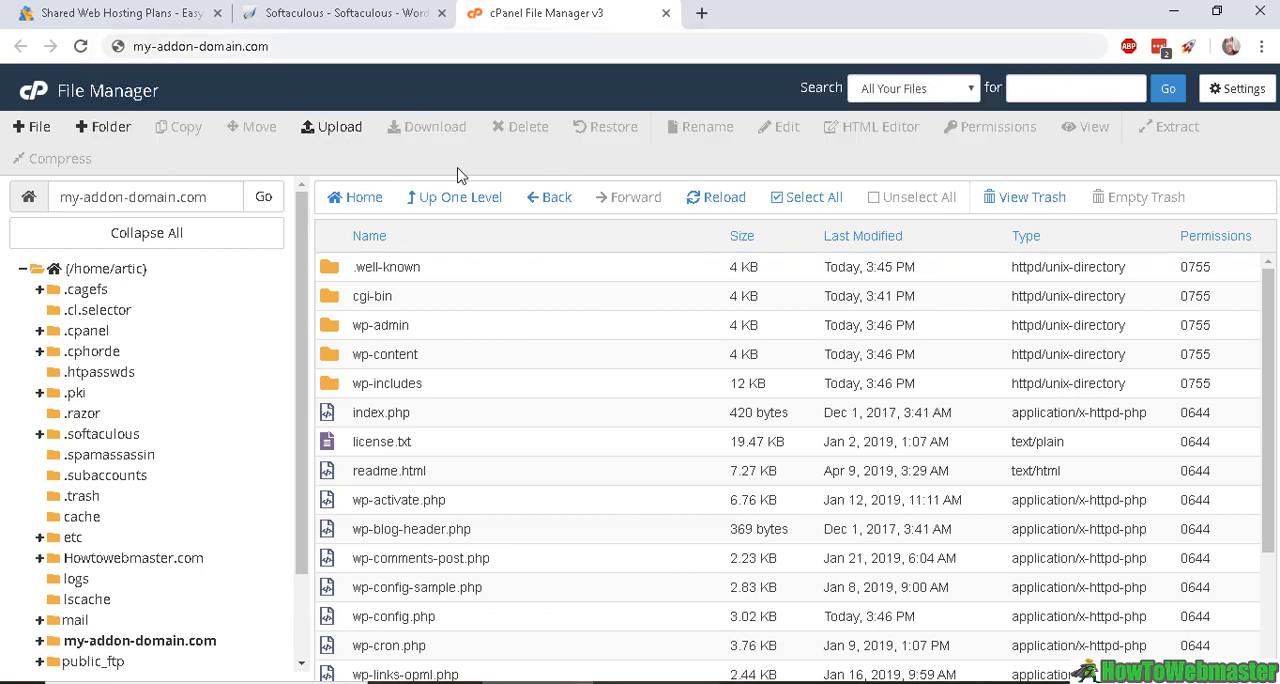
mouse_move(200, 44)
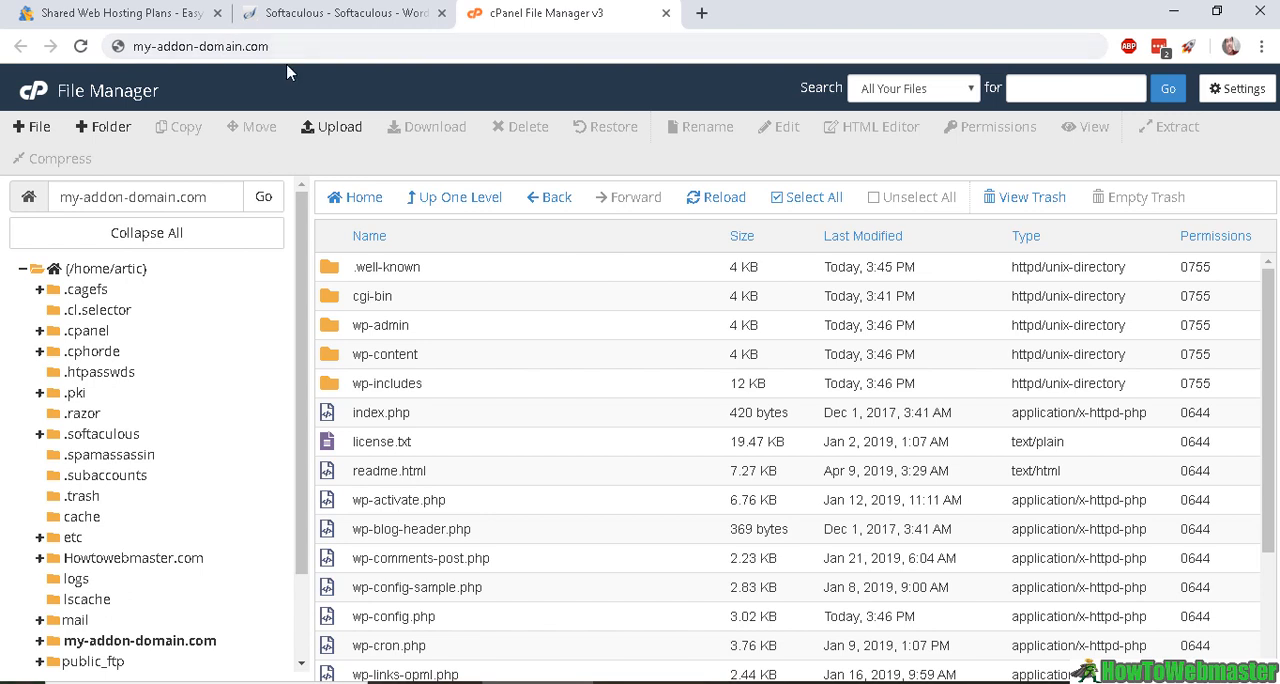
mouse_move(290, 258)
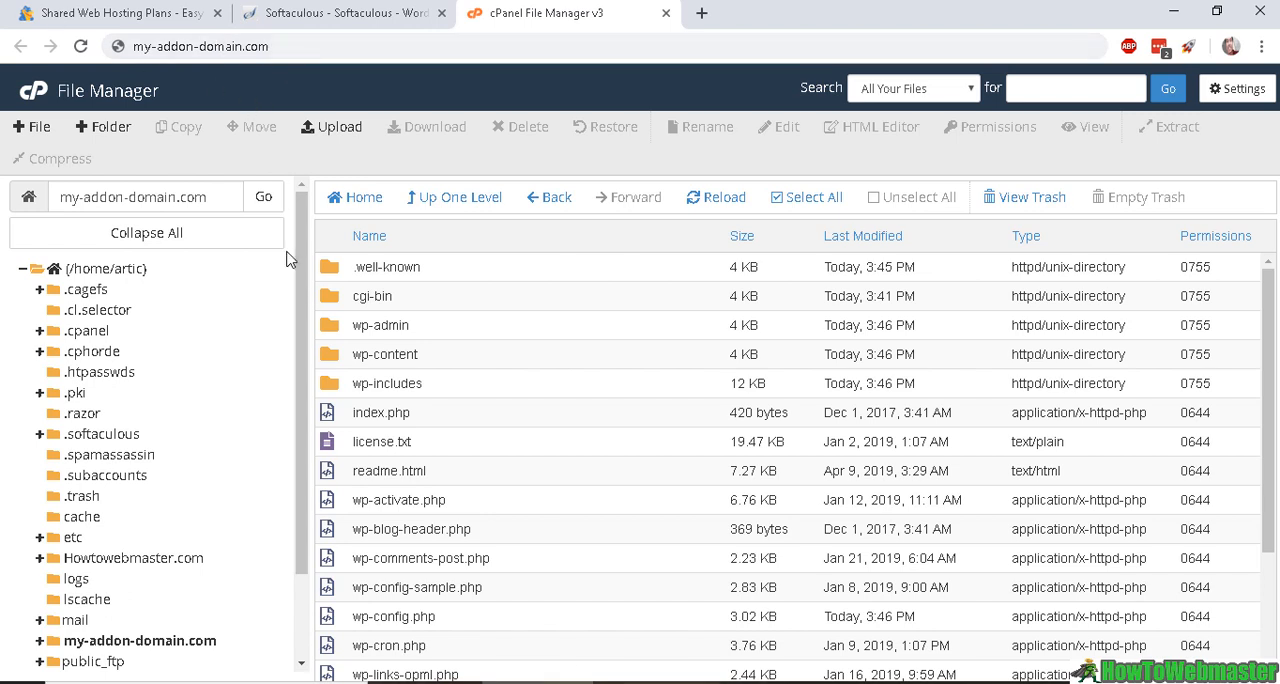